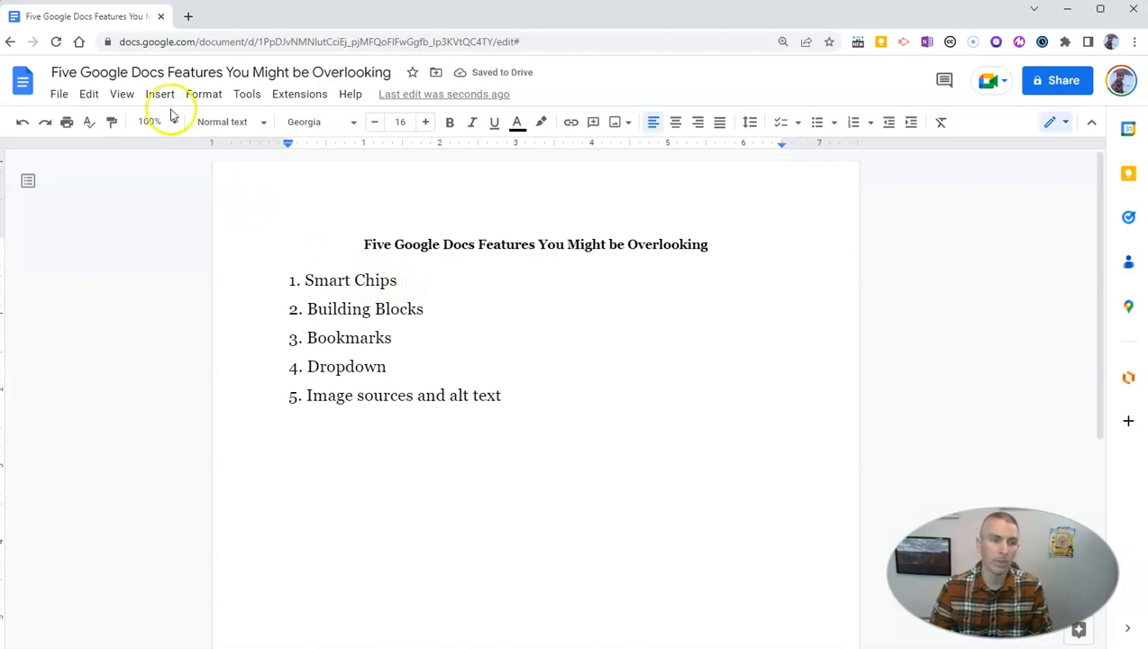
Step: Begin a place chip beside Smart Chips and search places for 'fenway'
{"action": "left_click", "coordinate": [160, 93]}
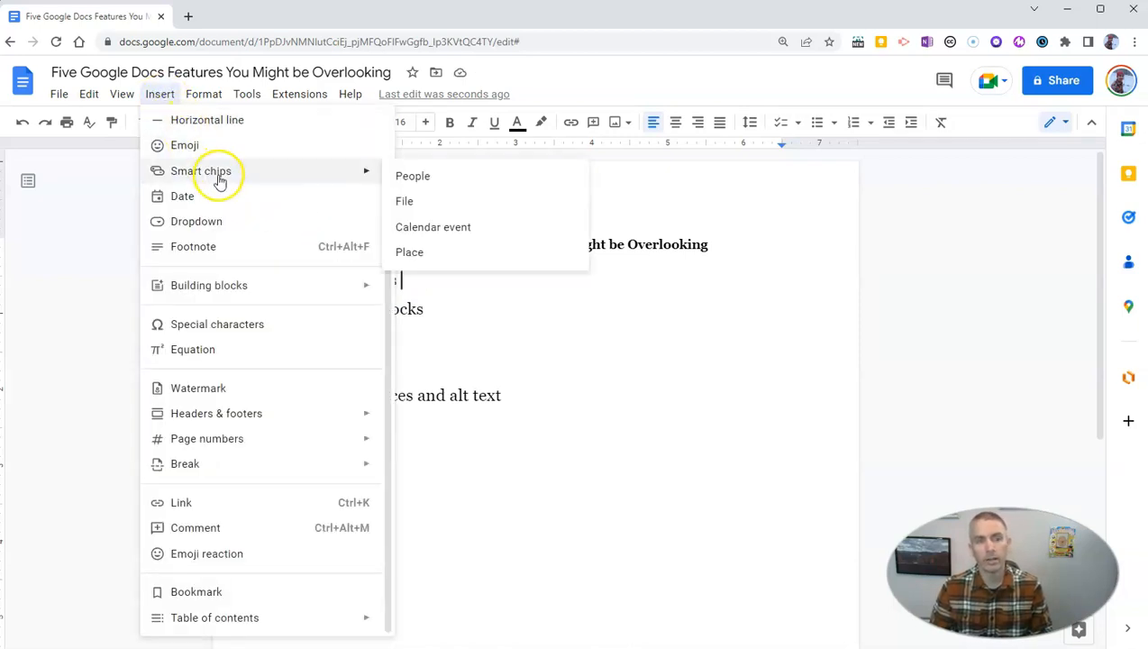
{"action": "mouse_move", "coordinate": [405, 201]}
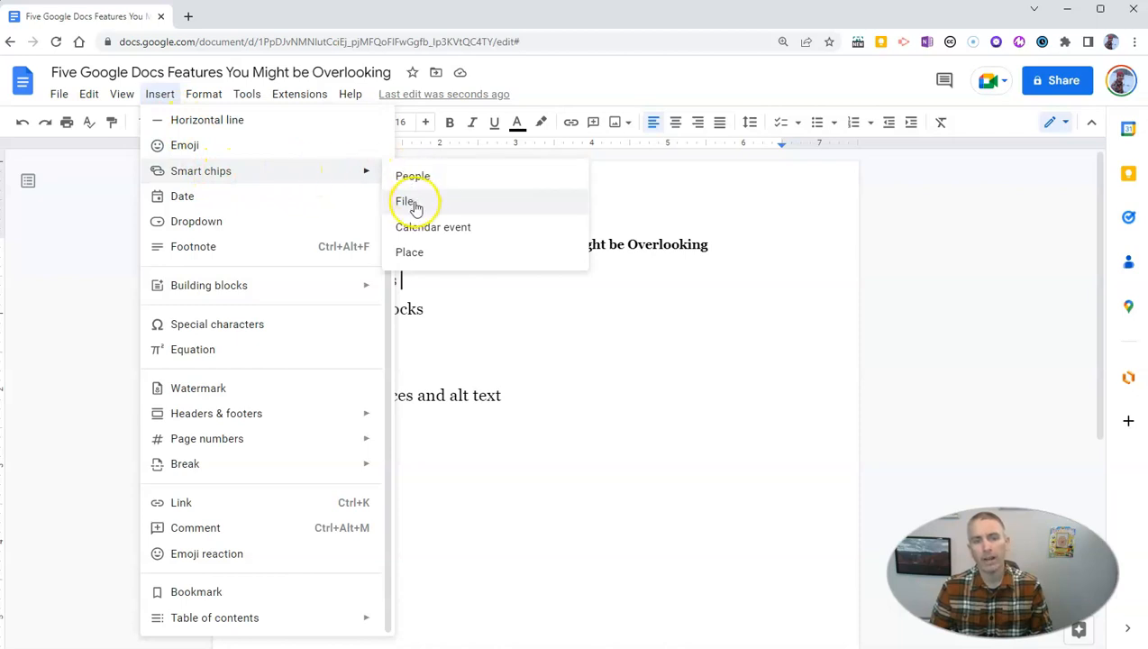
{"action": "mouse_move", "coordinate": [428, 253]}
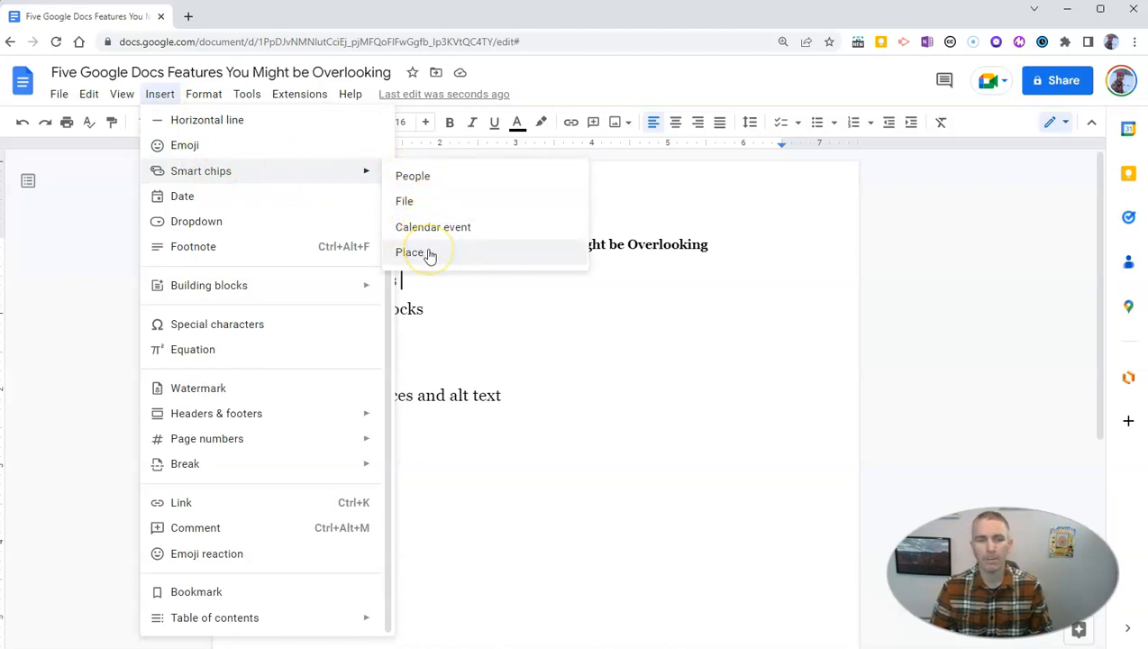
{"action": "left_click", "coordinate": [411, 252]}
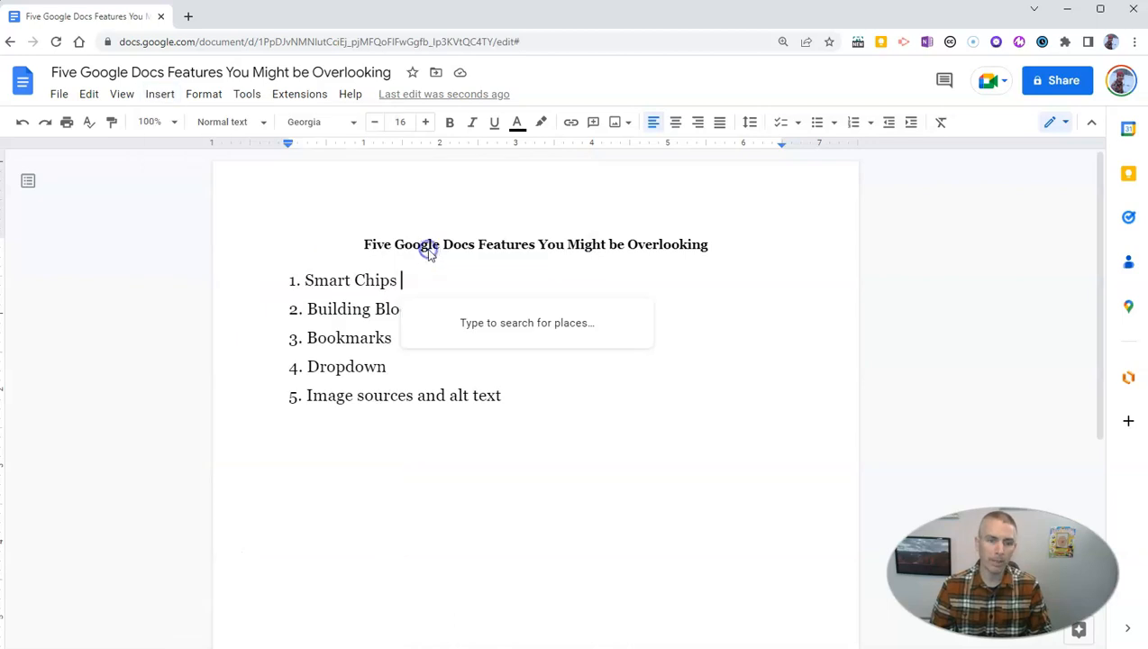
{"action": "mouse_move", "coordinate": [429, 250]}
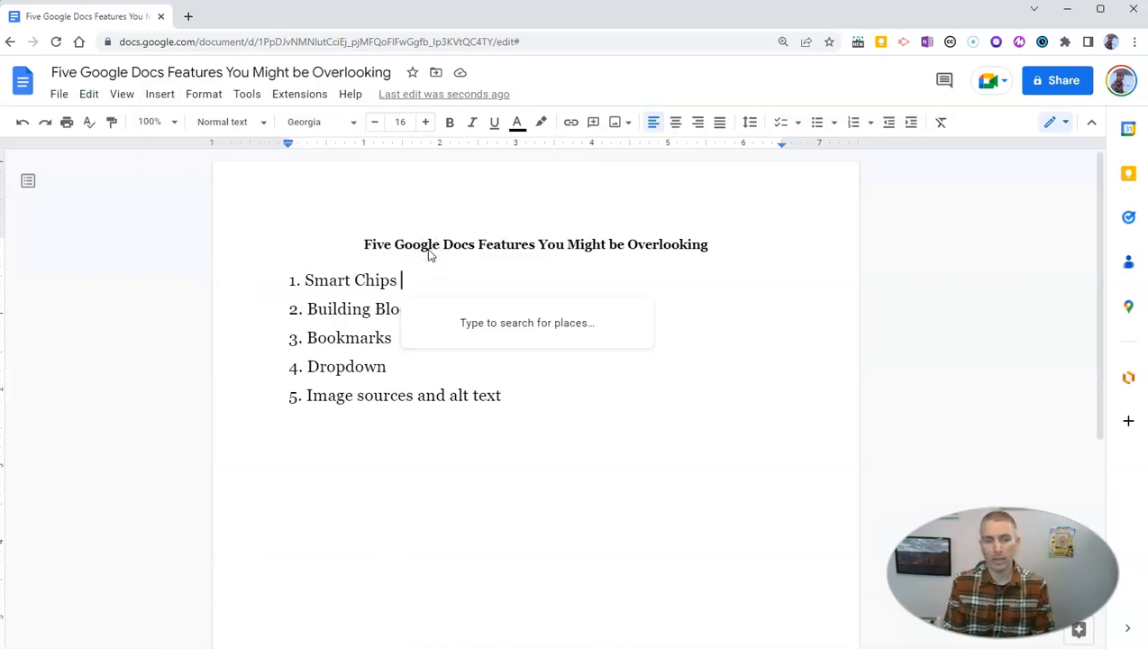
{"action": "type", "text": "fenway"}
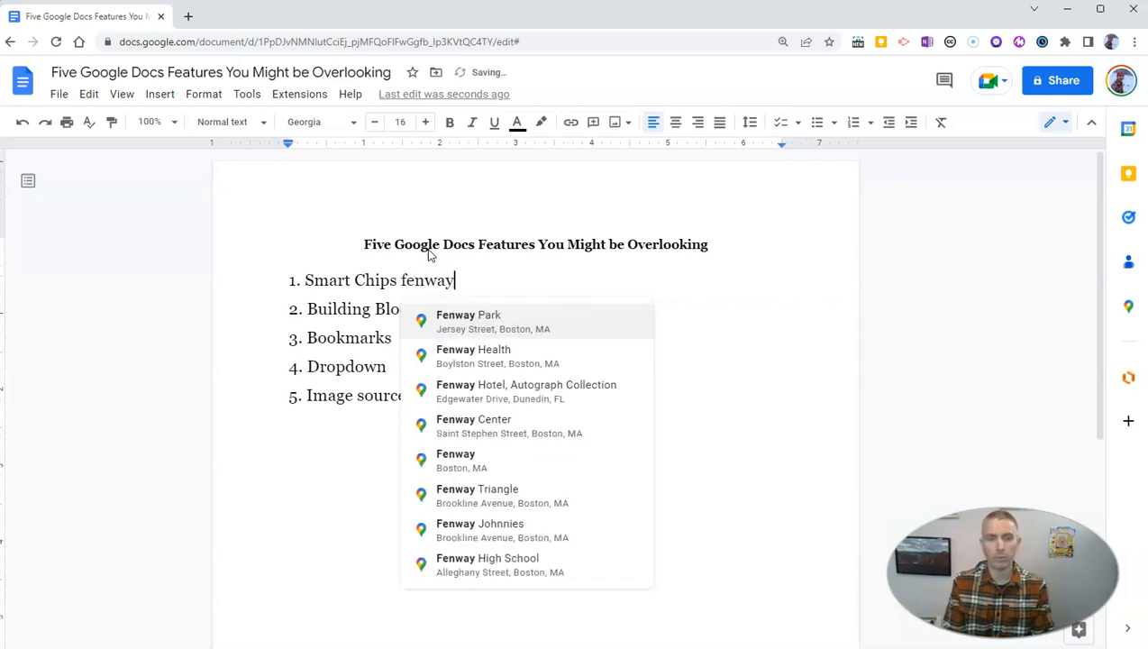
{"action": "mouse_move", "coordinate": [468, 321]}
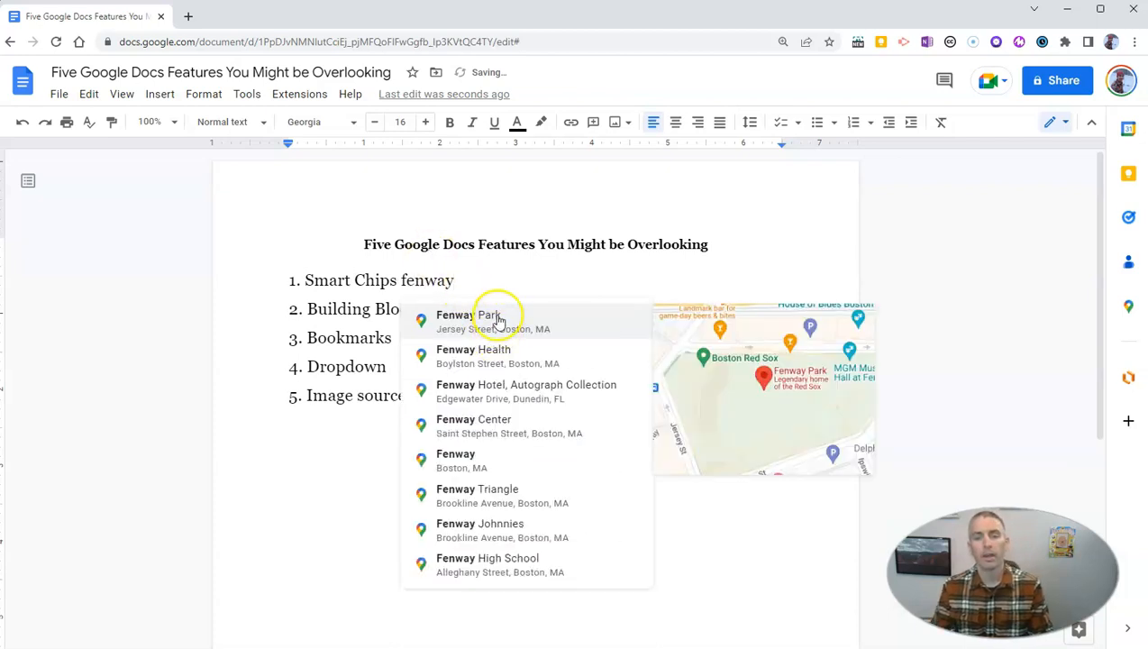
Step: Insert the Fenway Park chip, view it in the Maps side panel, then close the panel
{"action": "left_click", "coordinate": [486, 314]}
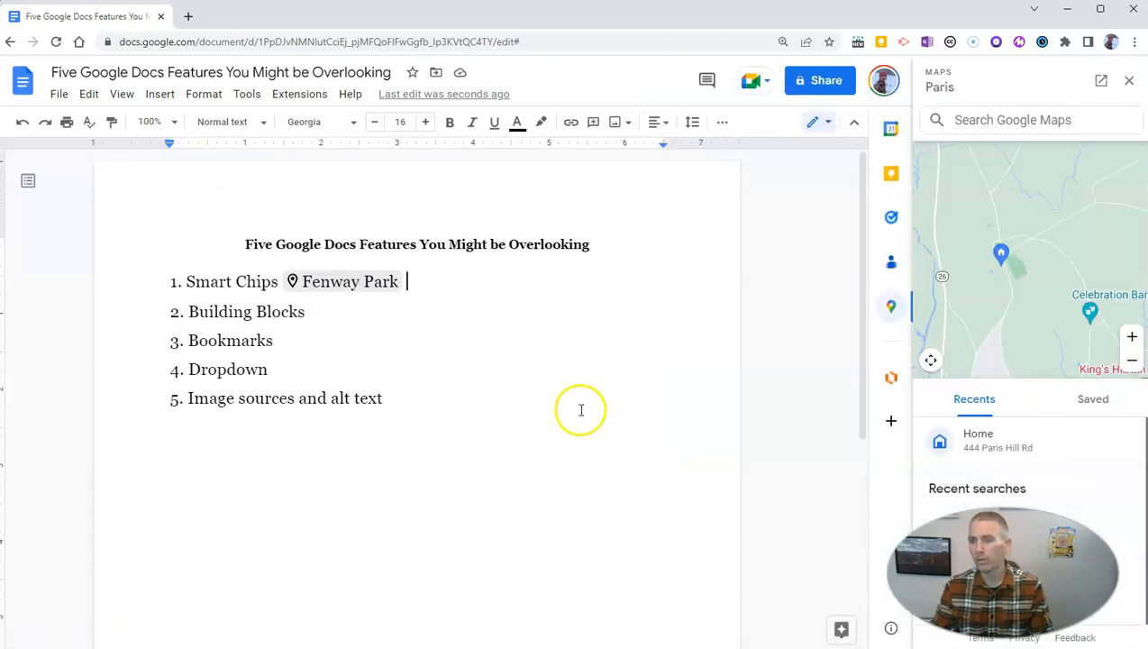
{"action": "left_click", "coordinate": [350, 281]}
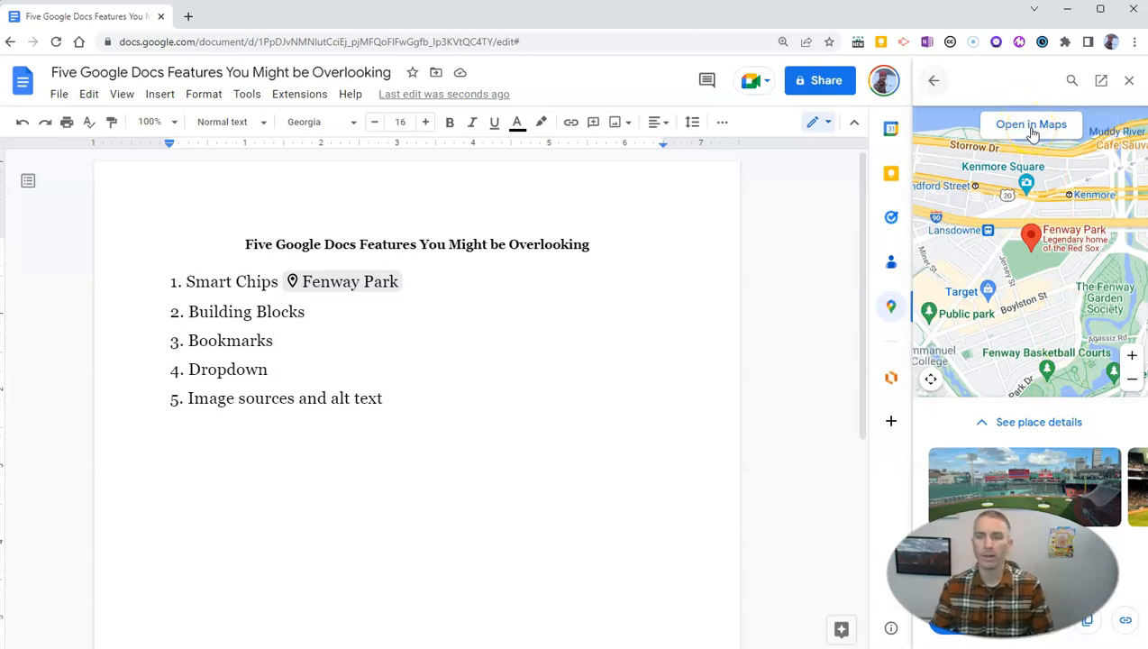
{"action": "left_click", "coordinate": [1129, 80]}
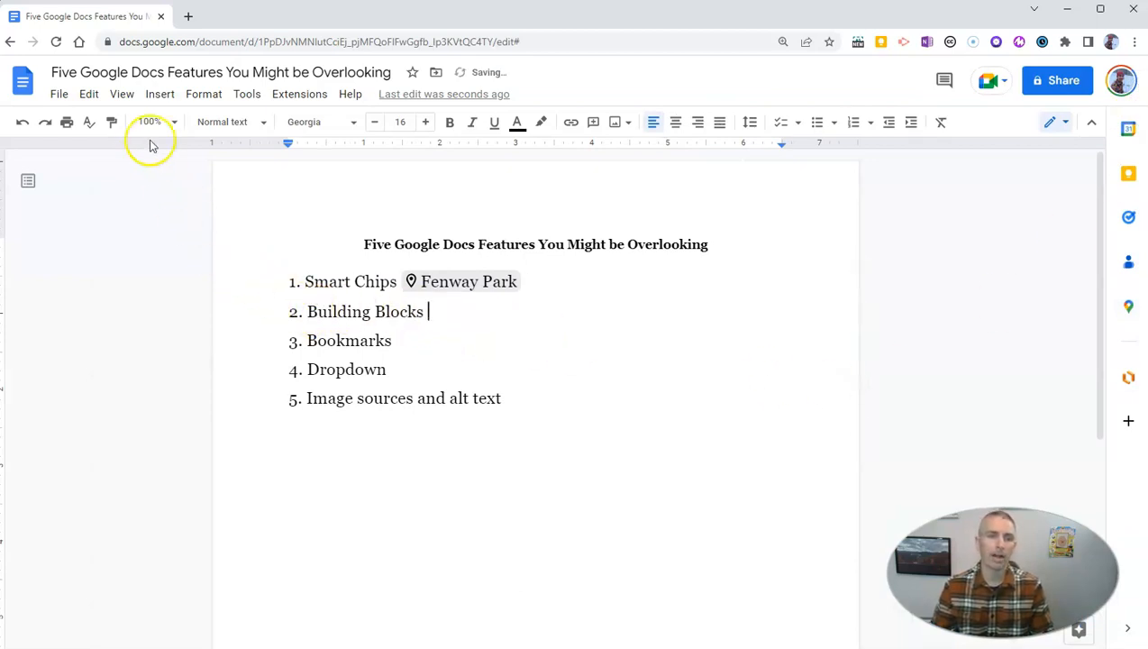
Step: Insert the Review tracker building block with Reviewer, Status and Notes columns
{"action": "left_click", "coordinate": [160, 94]}
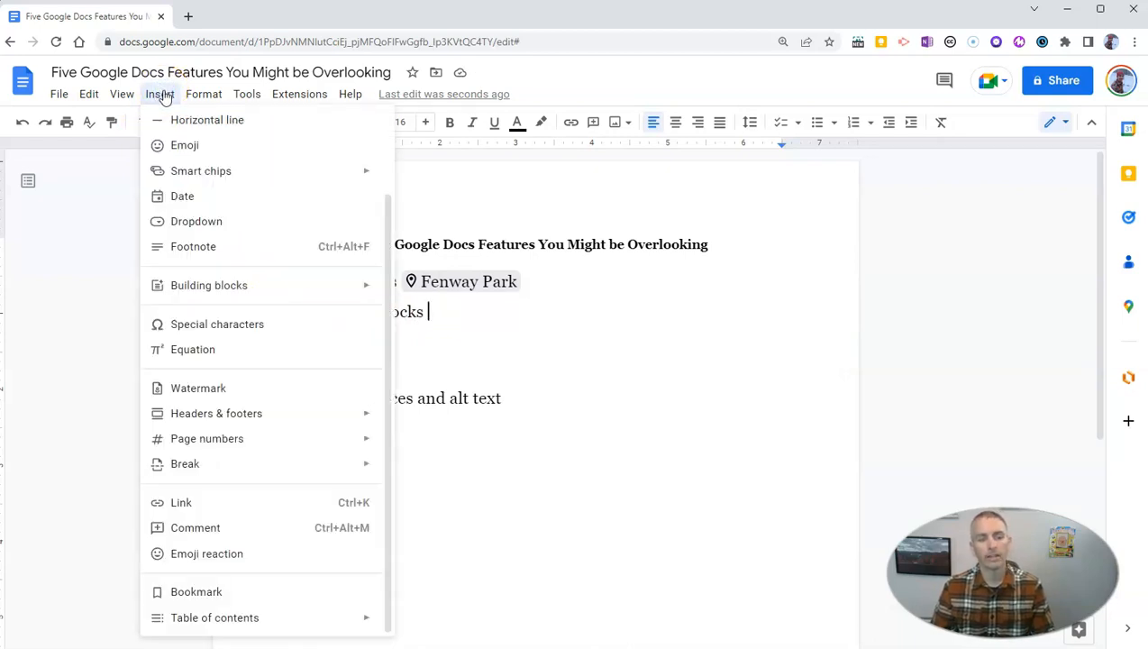
{"action": "mouse_move", "coordinate": [208, 284]}
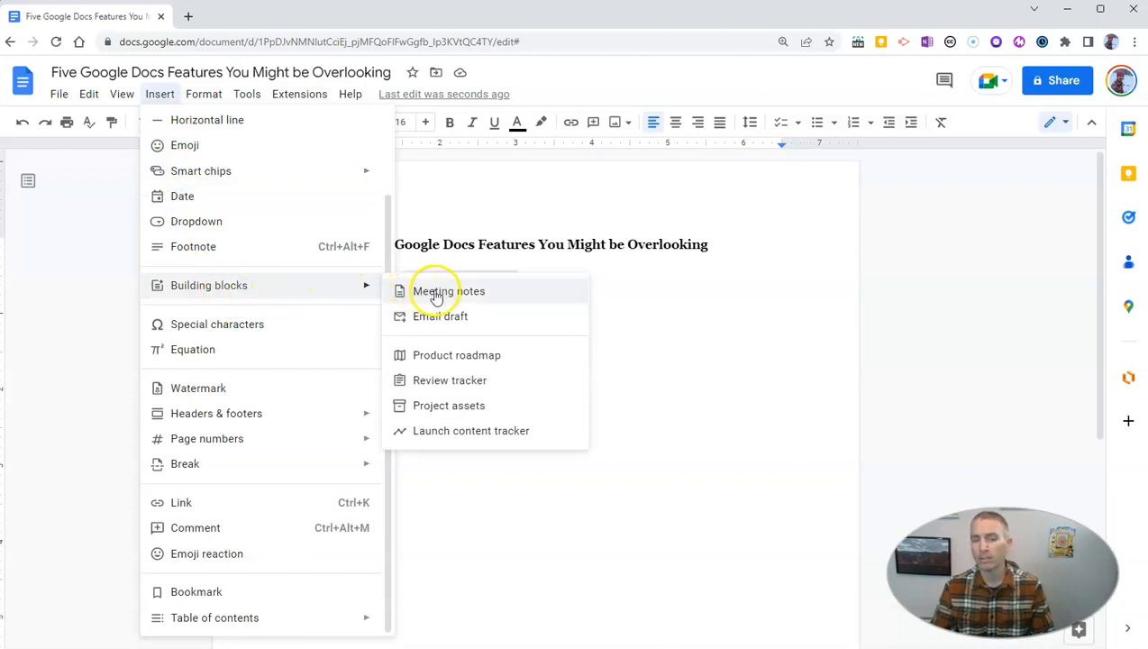
{"action": "mouse_move", "coordinate": [446, 321]}
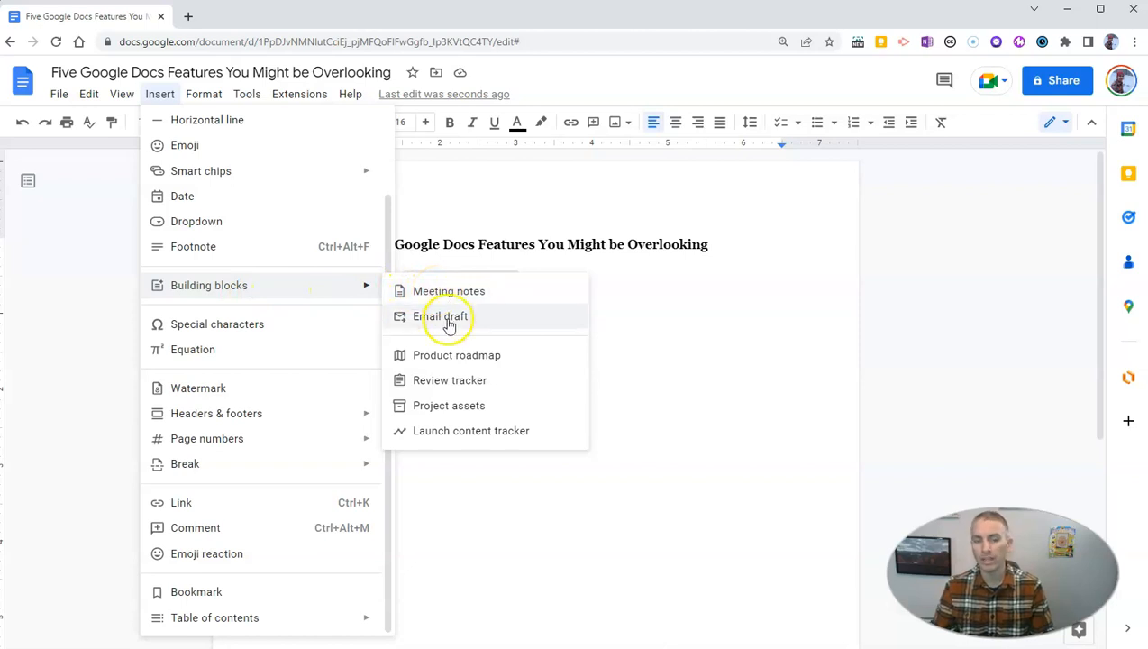
{"action": "mouse_move", "coordinate": [458, 395]}
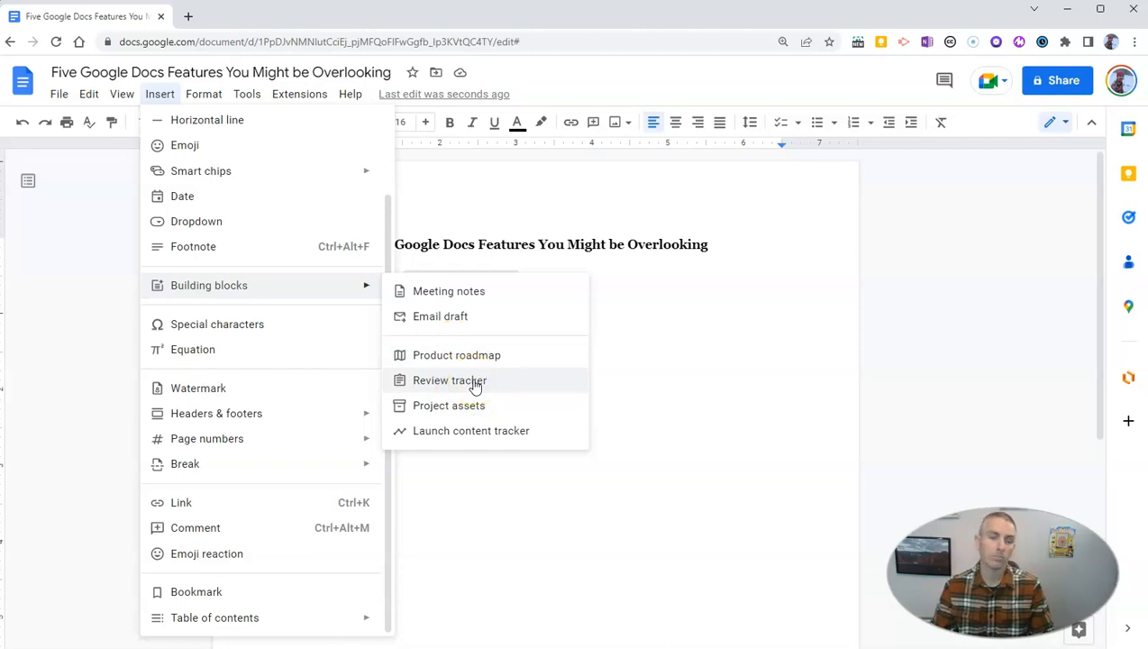
{"action": "left_click", "coordinate": [449, 380]}
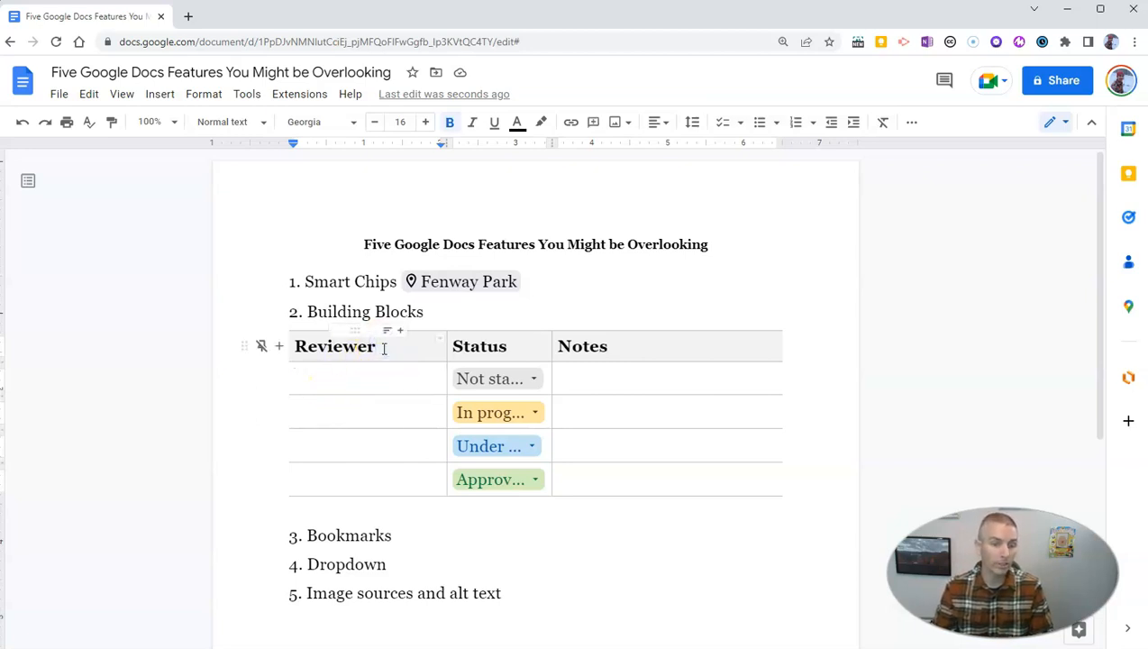
{"action": "double_click", "coordinate": [334, 346]}
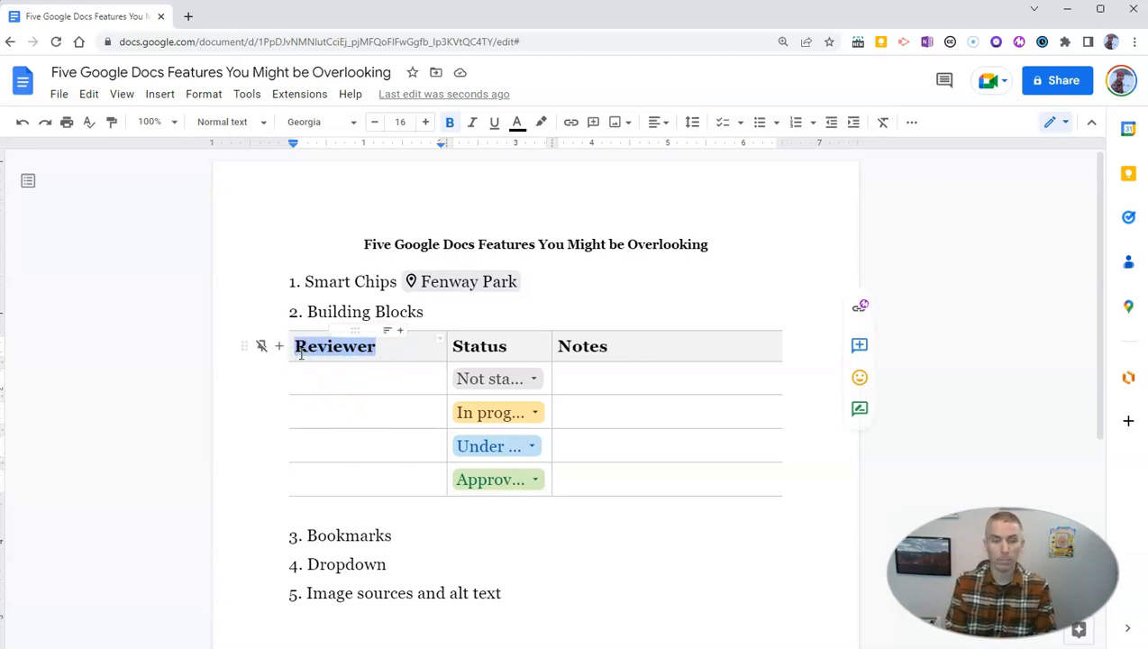
{"action": "type", "text": "Colla"}
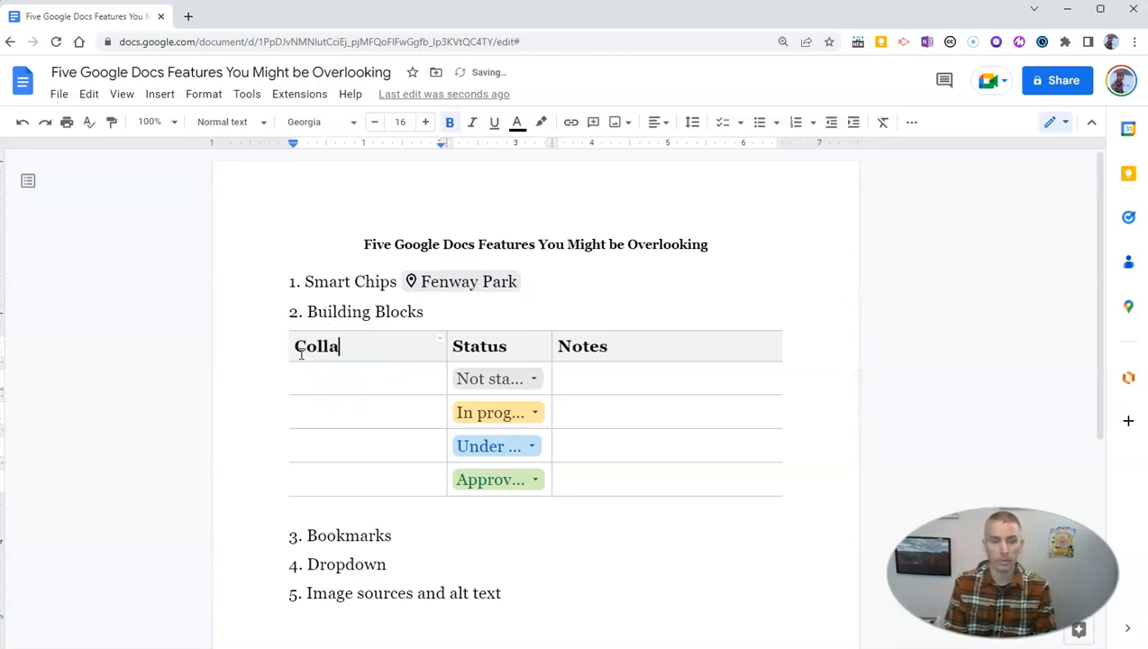
{"action": "type", "text": "borator"}
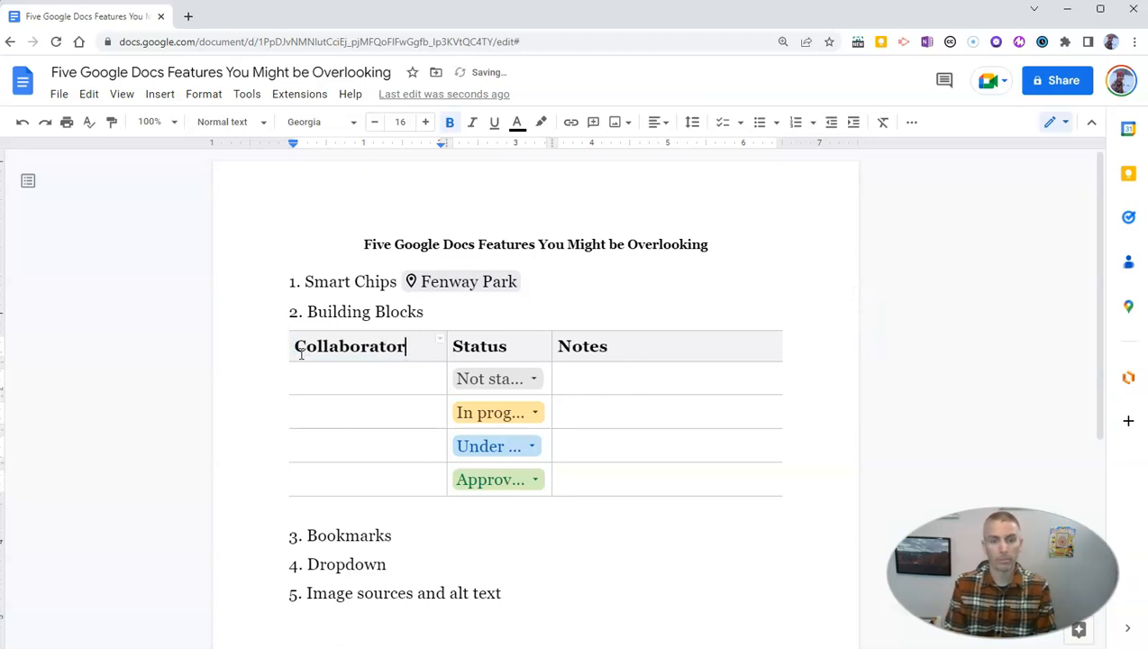
{"action": "left_click", "coordinate": [616, 347]}
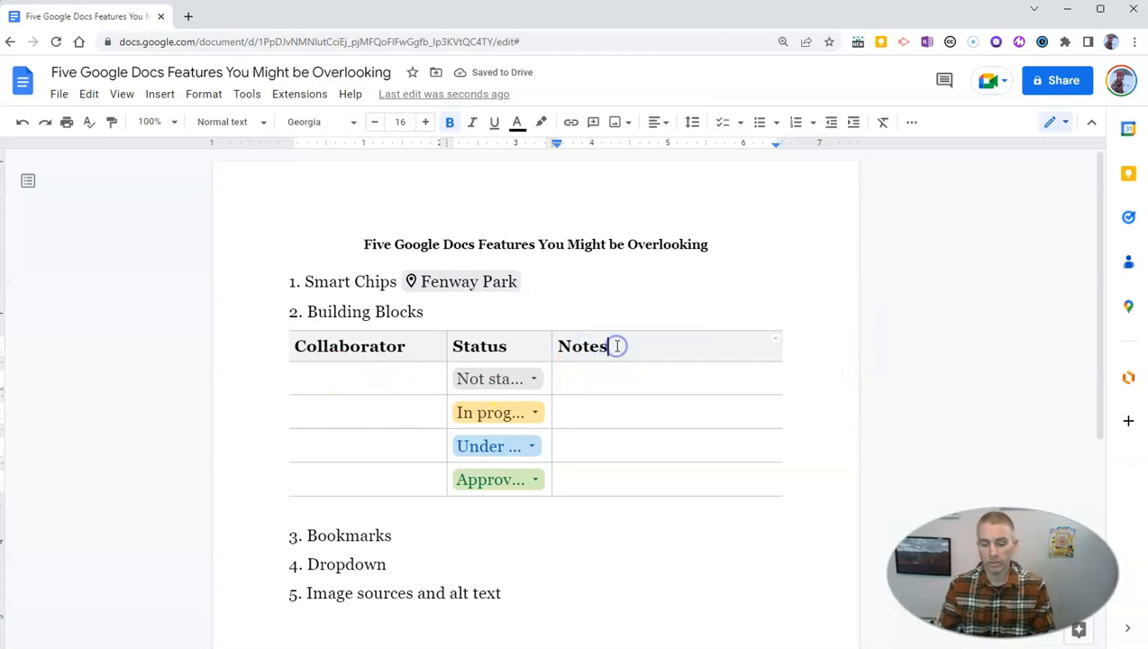
{"action": "type", "text": "about the project"}
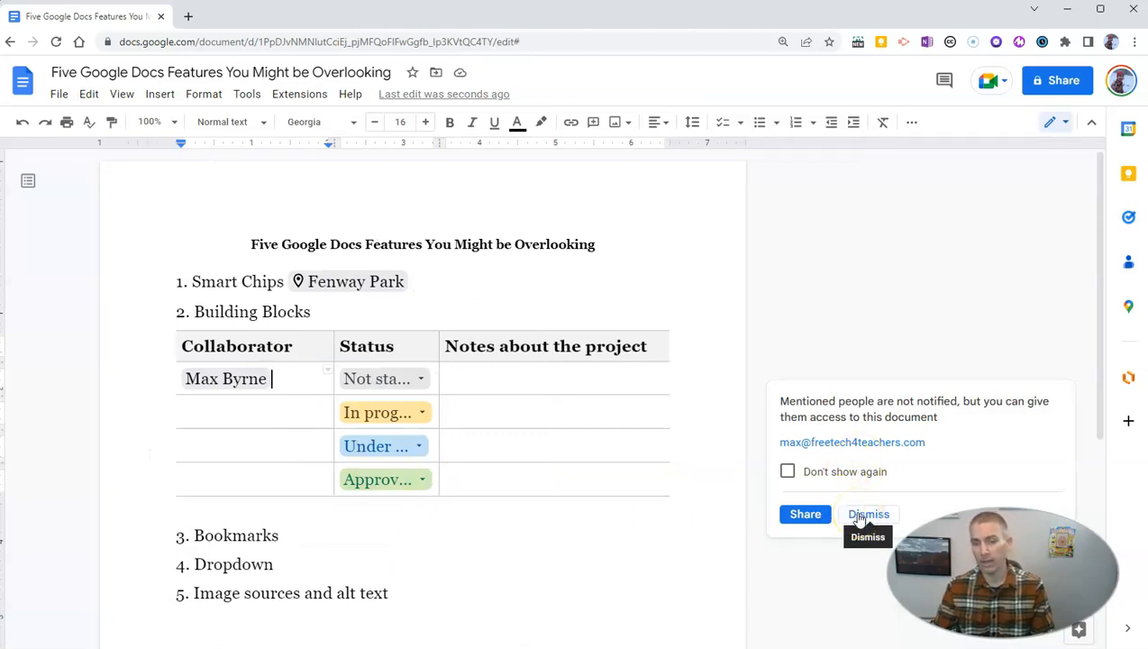
{"action": "left_click", "coordinate": [868, 514]}
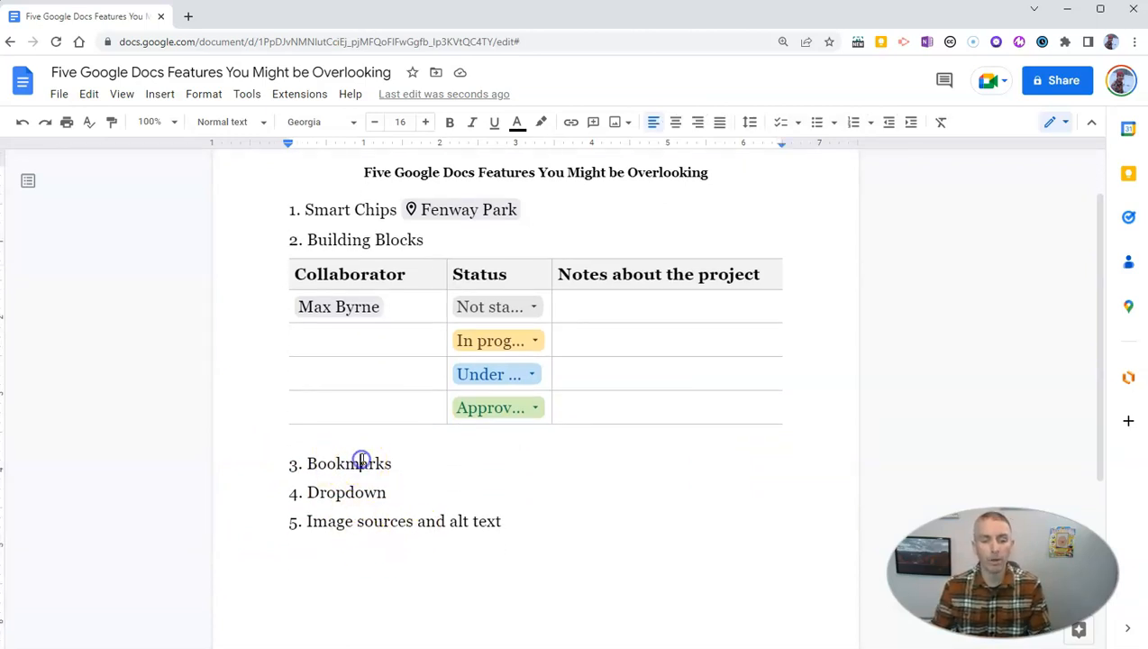
Step: Add a bookmark to the Bookmarks list item
{"action": "left_click", "coordinate": [394, 463]}
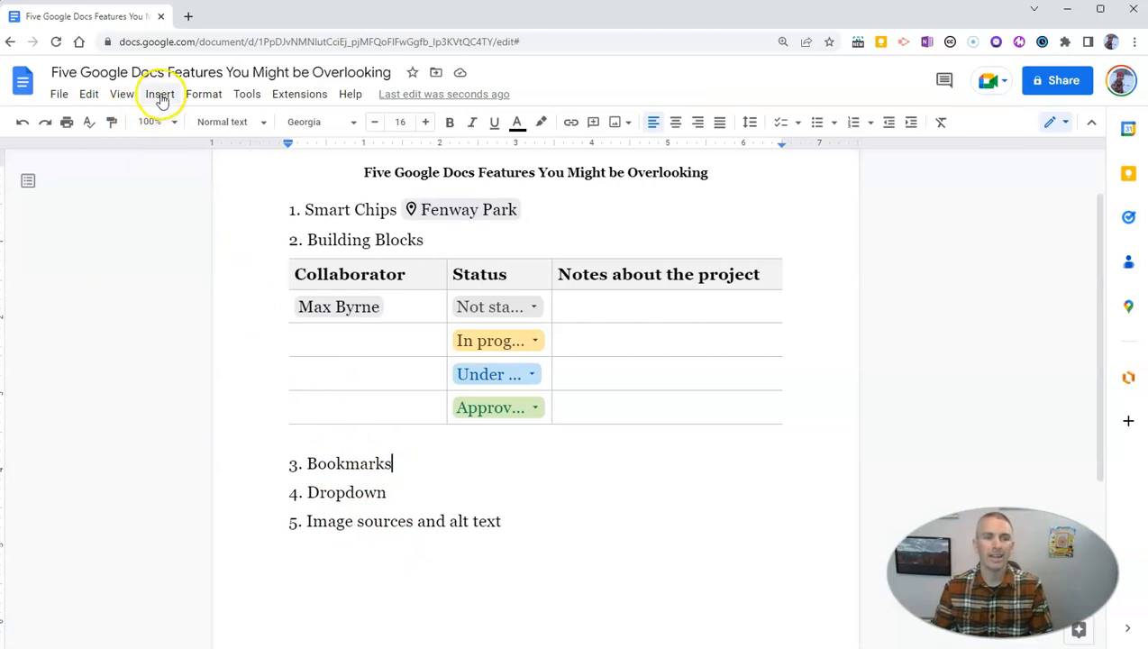
{"action": "left_click", "coordinate": [160, 94]}
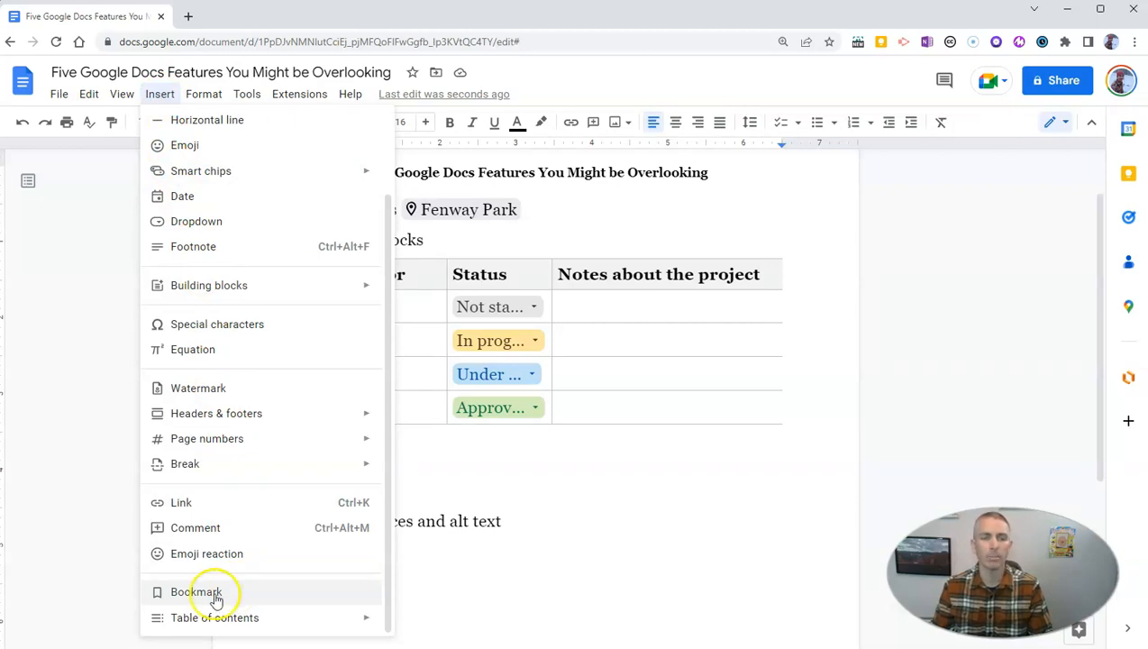
{"action": "mouse_move", "coordinate": [205, 599]}
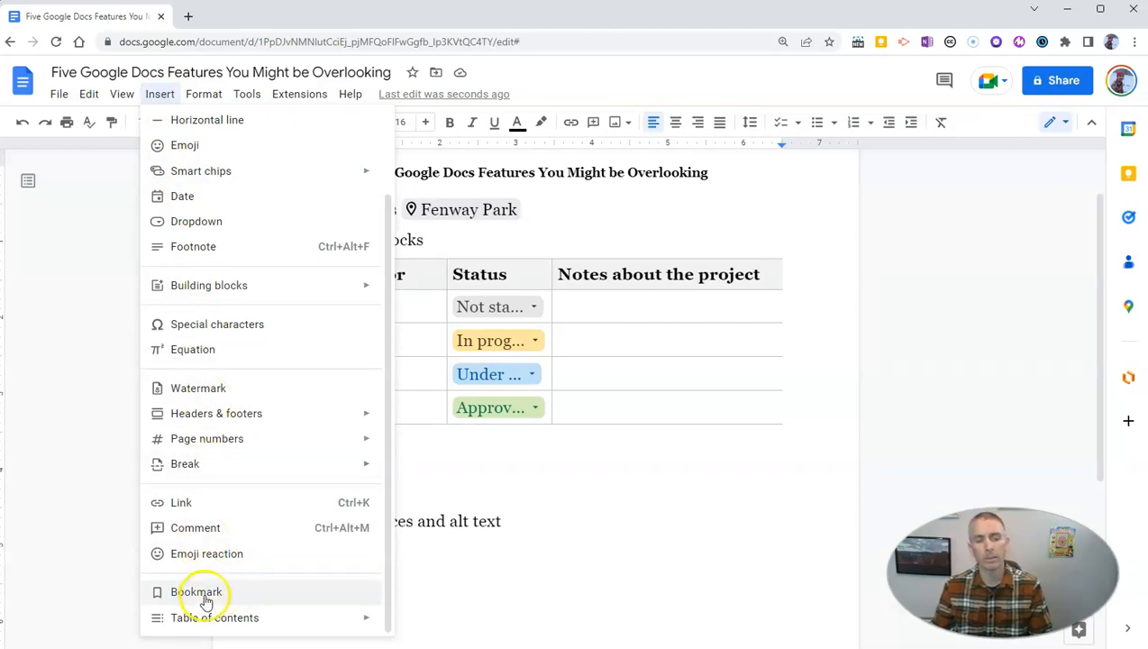
{"action": "left_click", "coordinate": [198, 591]}
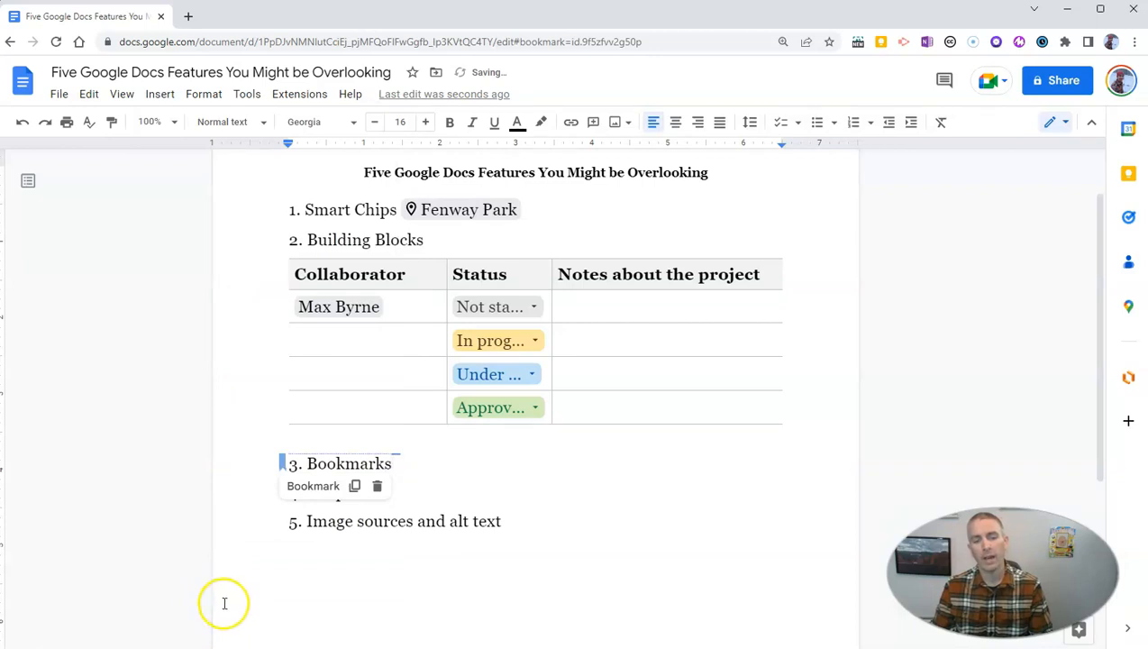
{"action": "mouse_move", "coordinate": [354, 486]}
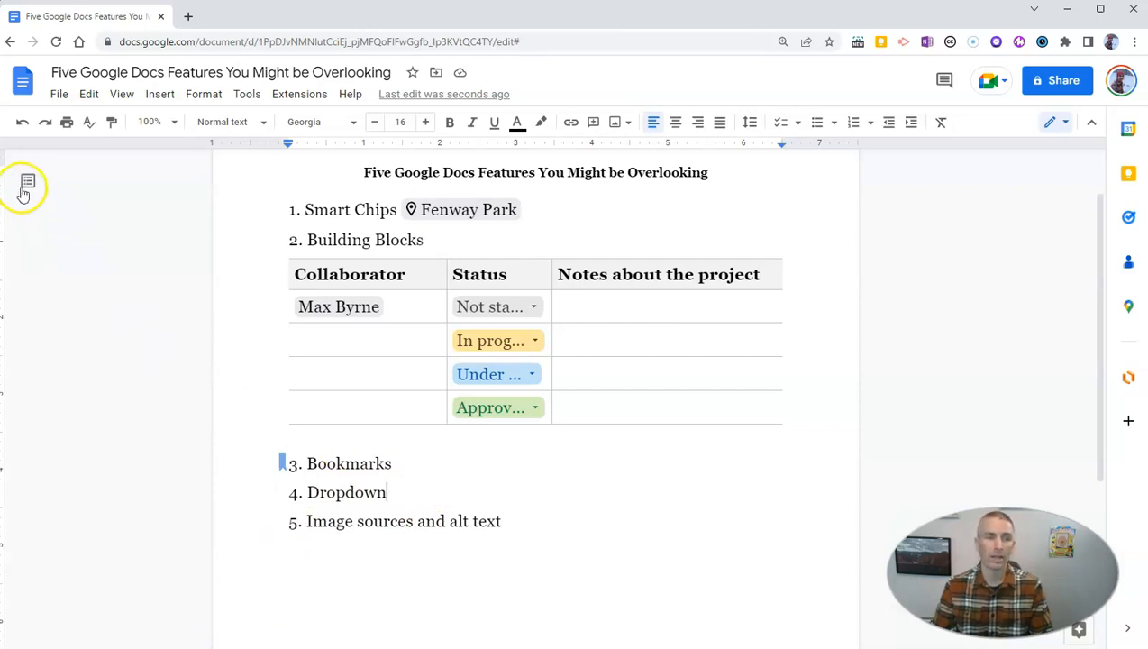
Step: Briefly open and close the document outline, then place the caret after Dropdown
{"action": "left_click", "coordinate": [27, 181]}
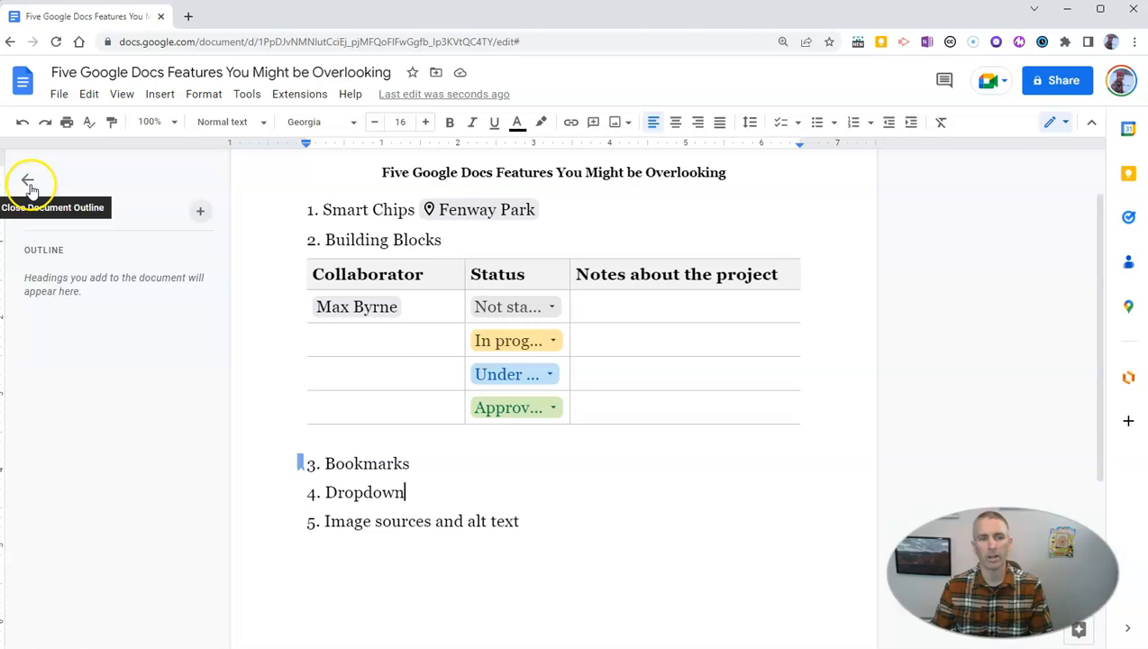
{"action": "left_click", "coordinate": [29, 180]}
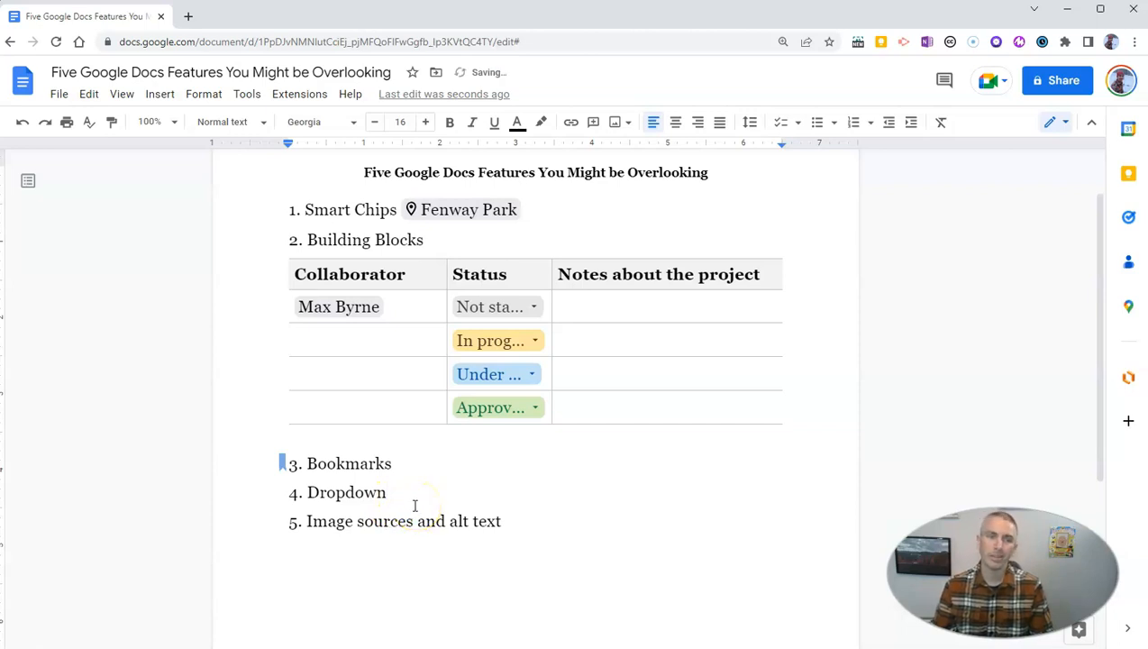
{"action": "left_click", "coordinate": [161, 93]}
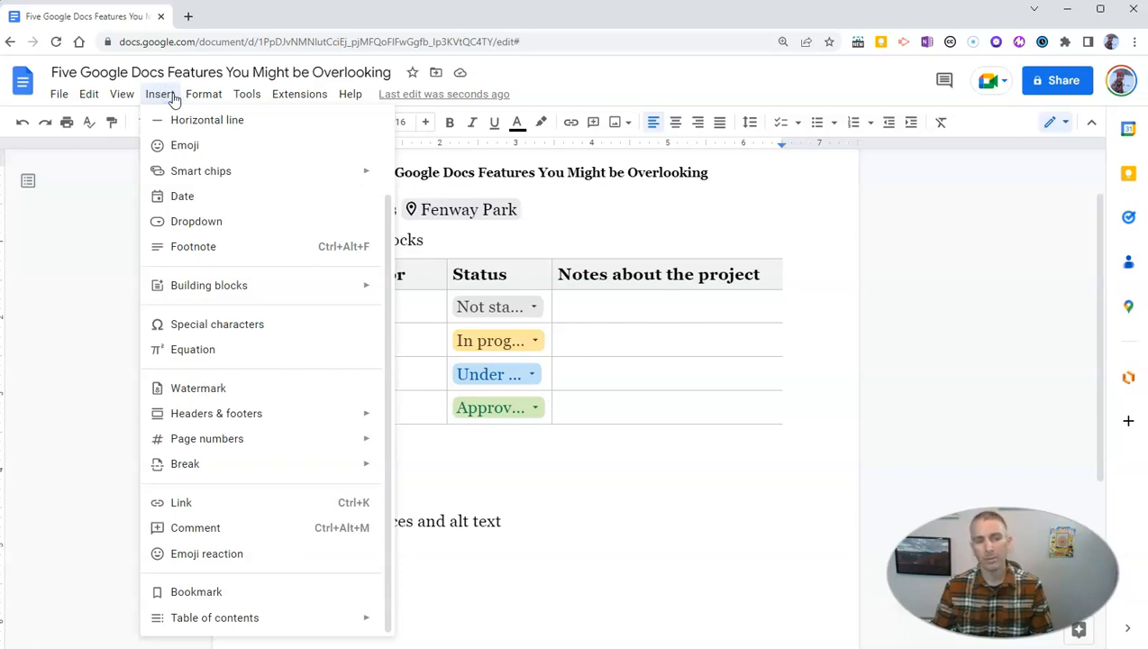
{"action": "mouse_move", "coordinate": [196, 221]}
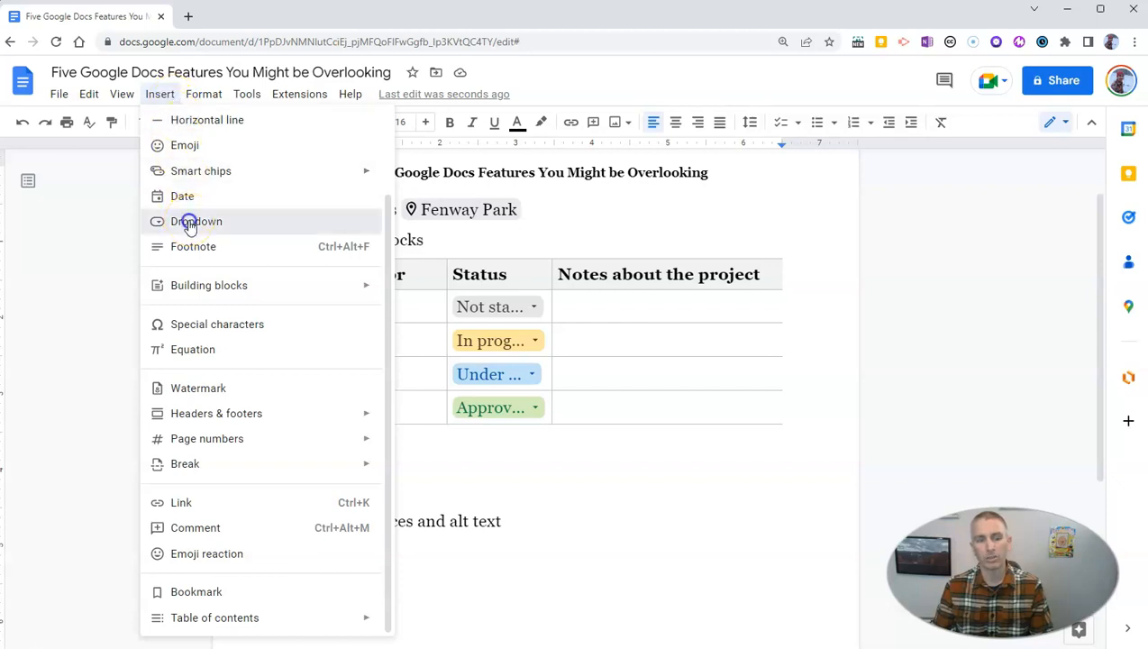
Step: Create a new dropdown named 'Word List 1' with options Run, Ran and Running
{"action": "left_click", "coordinate": [197, 221]}
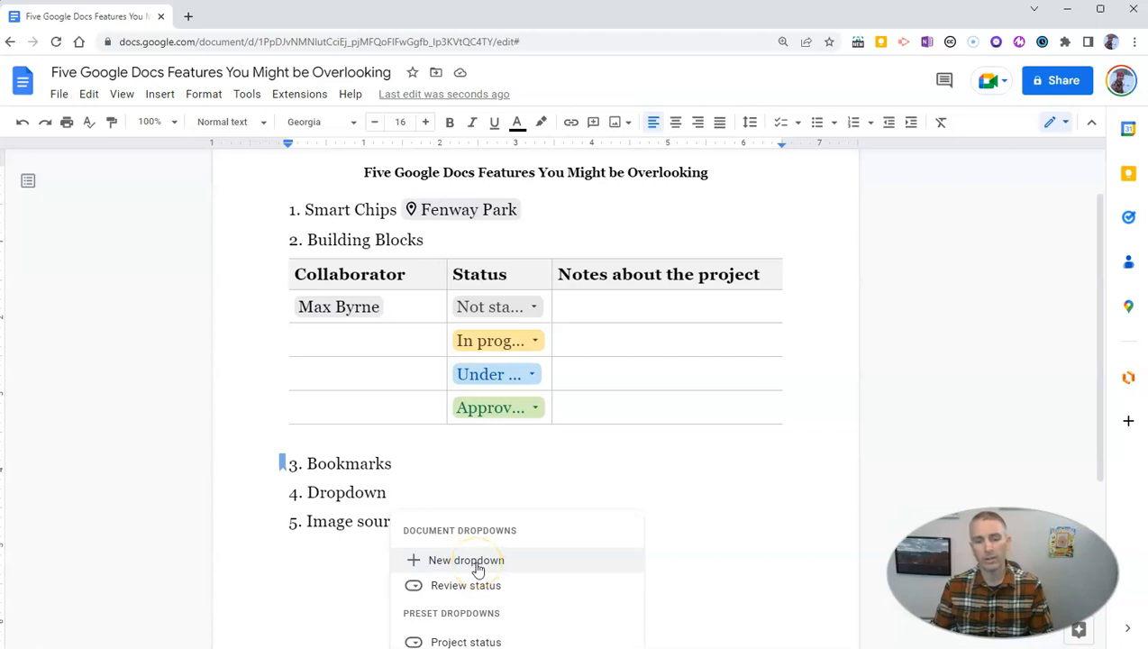
{"action": "left_click", "coordinate": [466, 560]}
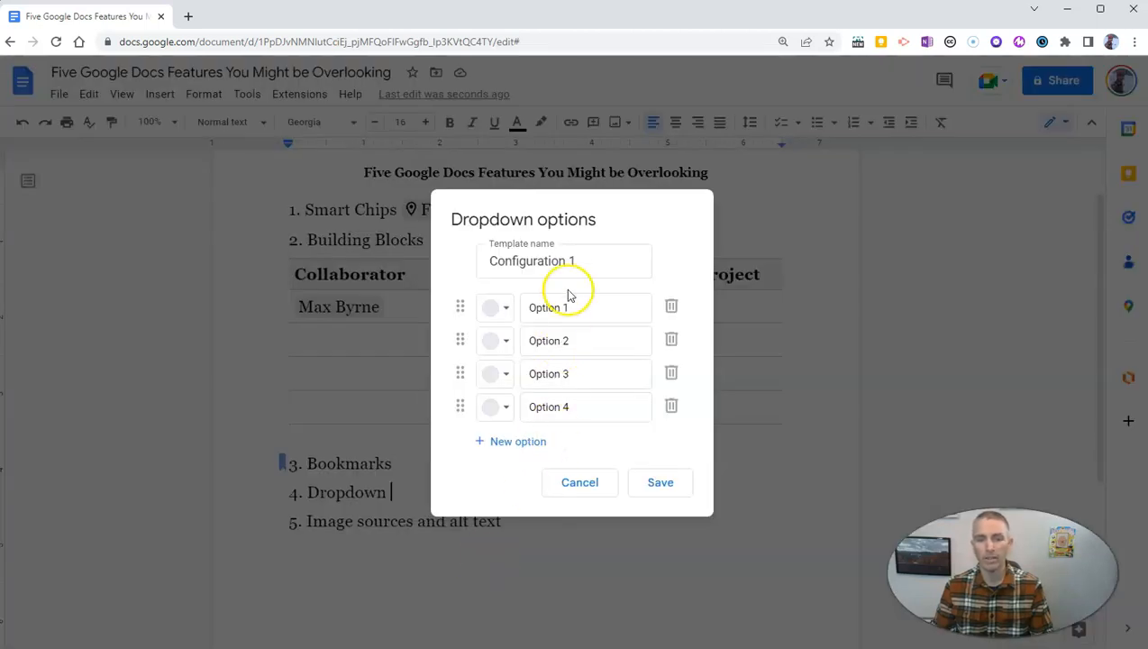
{"action": "left_click", "coordinate": [577, 261]}
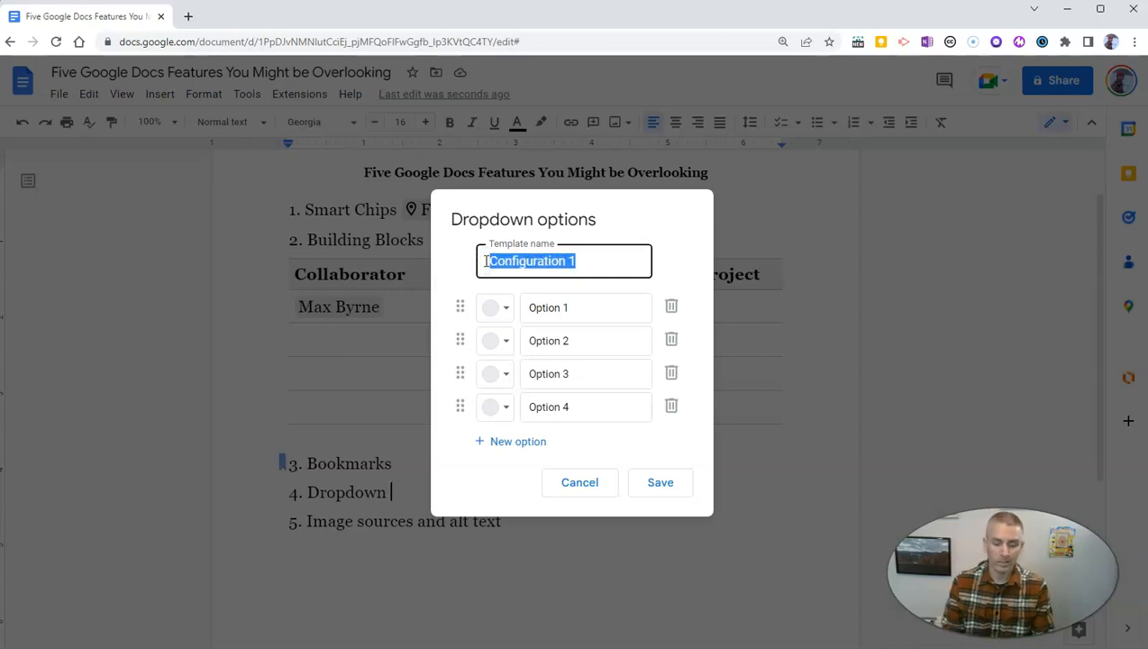
{"action": "type", "text": "Word List 1"}
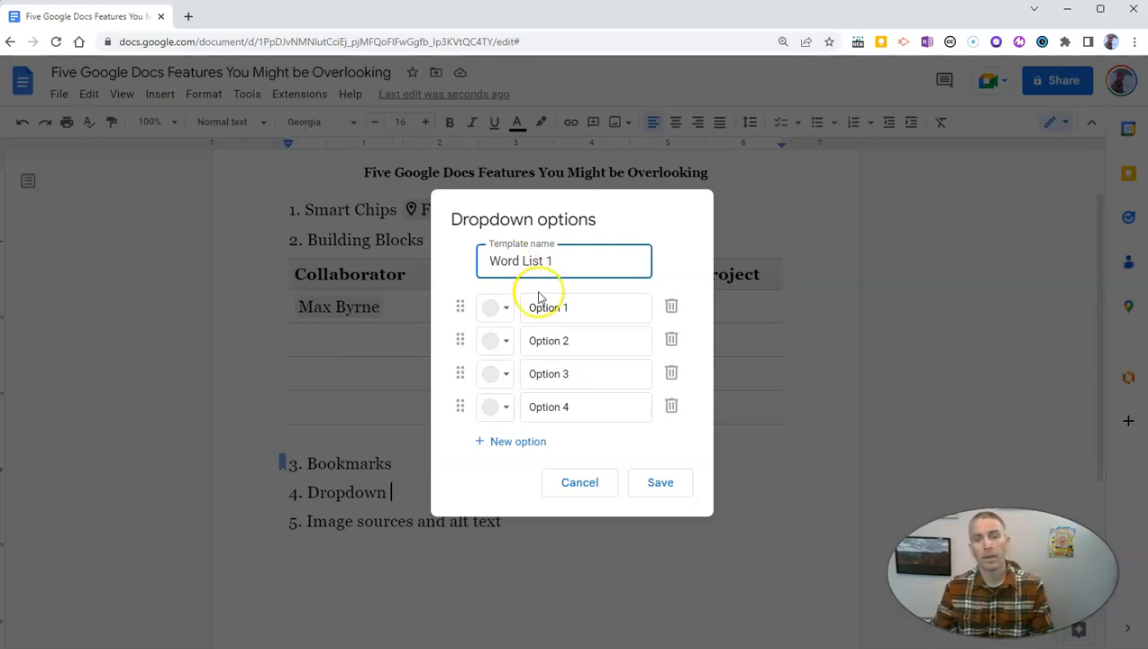
{"action": "left_click", "coordinate": [586, 307]}
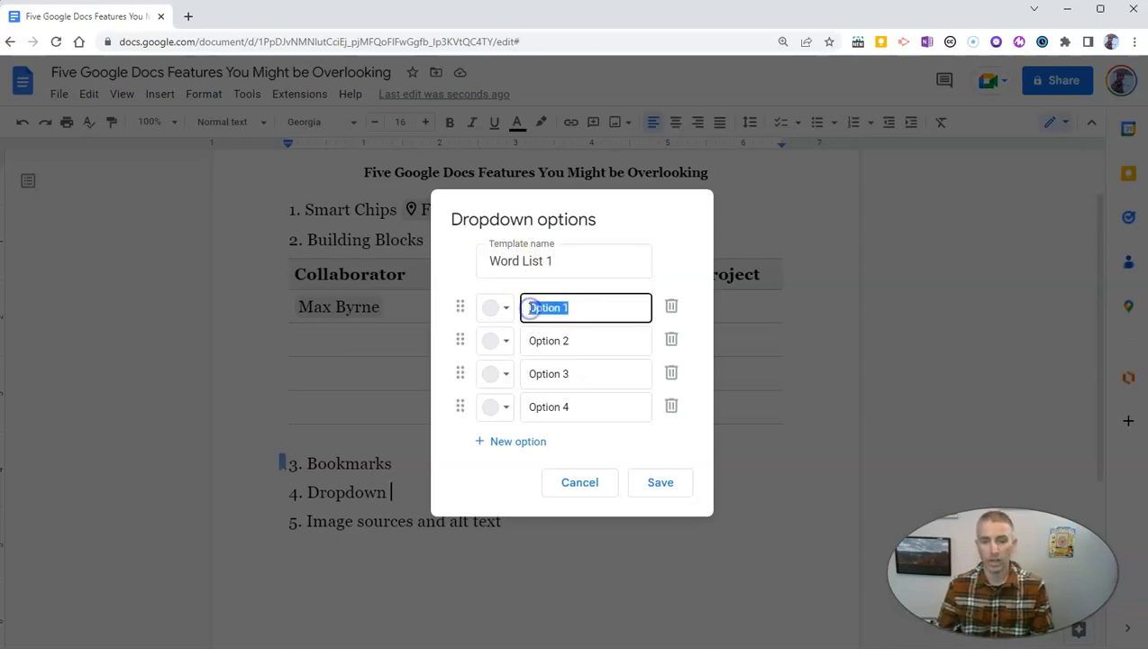
{"action": "type", "text": "Run"}
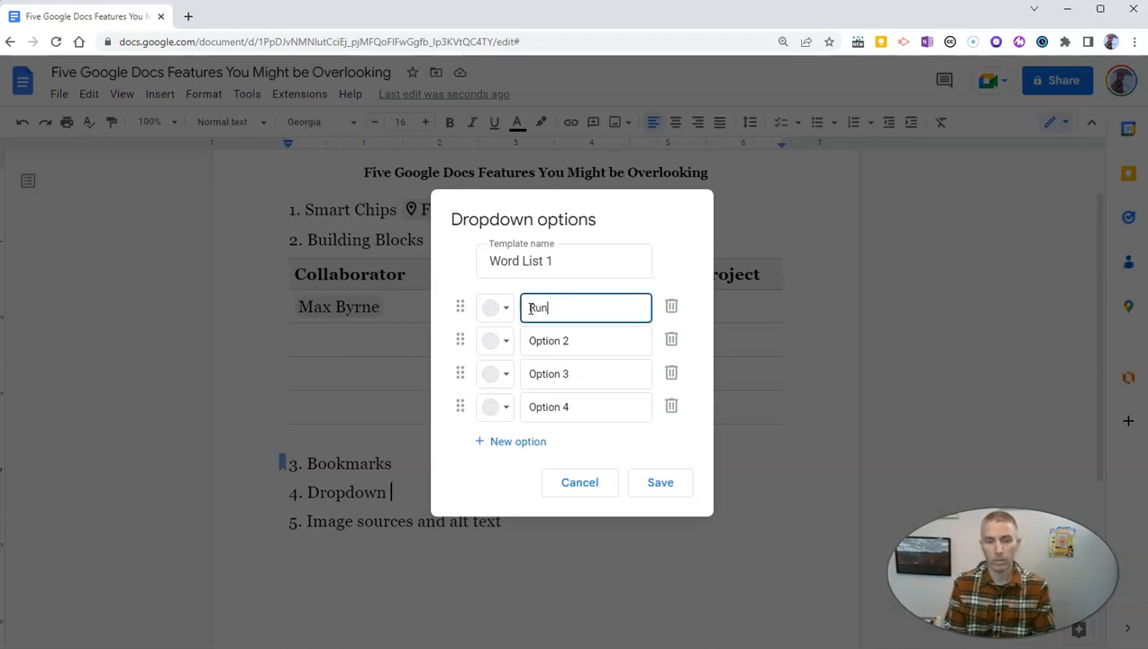
{"action": "left_click", "coordinate": [585, 340]}
{"action": "type", "text": "Ran"}
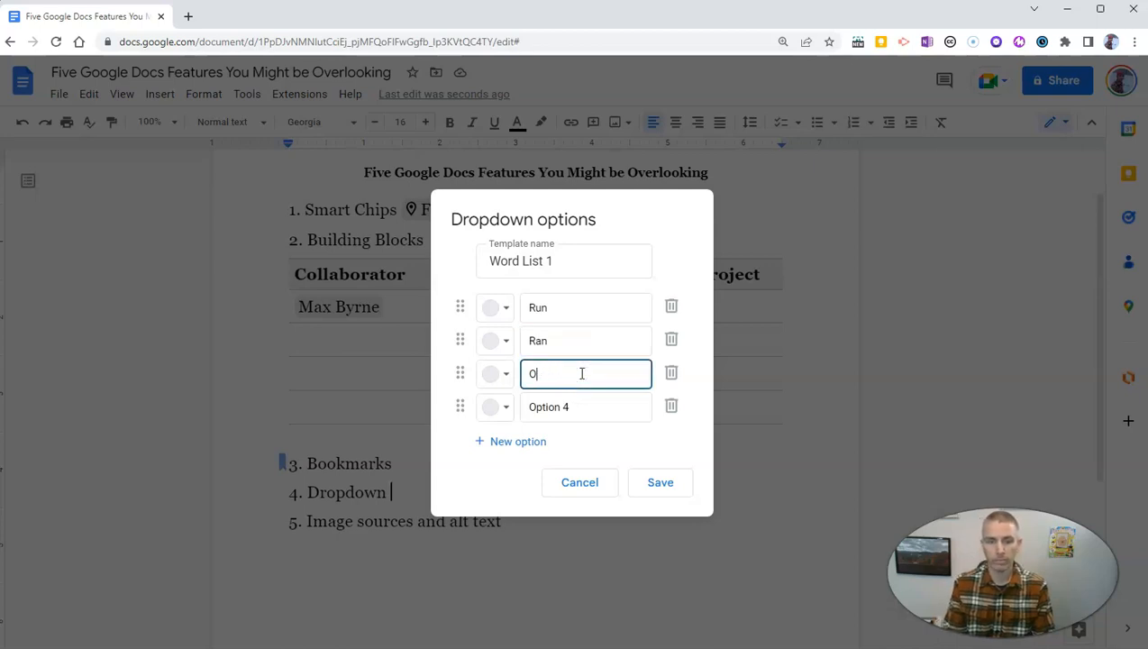
{"action": "type", "text": "Running"}
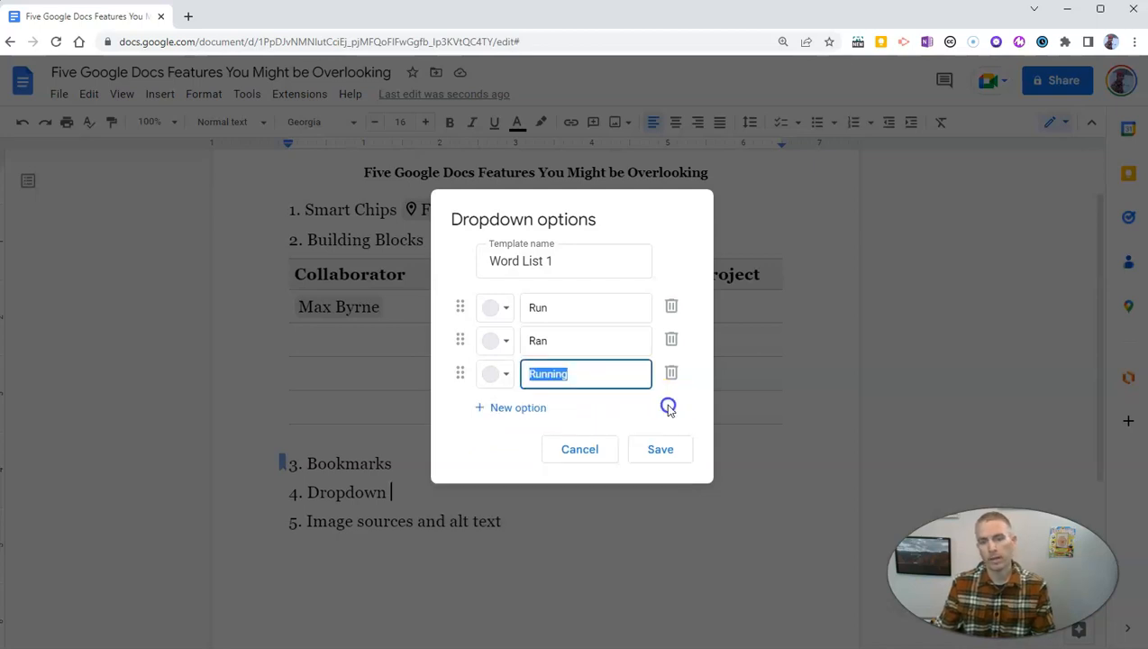
{"action": "mouse_move", "coordinate": [591, 474]}
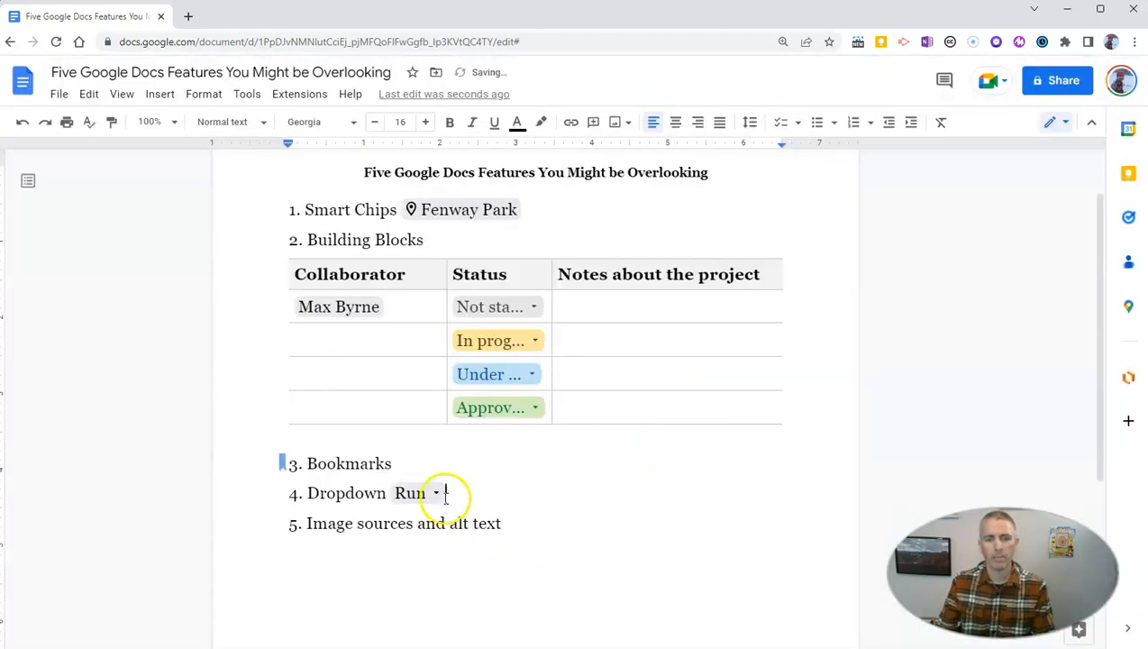
Step: Add an empty line after item 5, 'Image sources and alt text'
{"action": "left_click", "coordinate": [417, 493]}
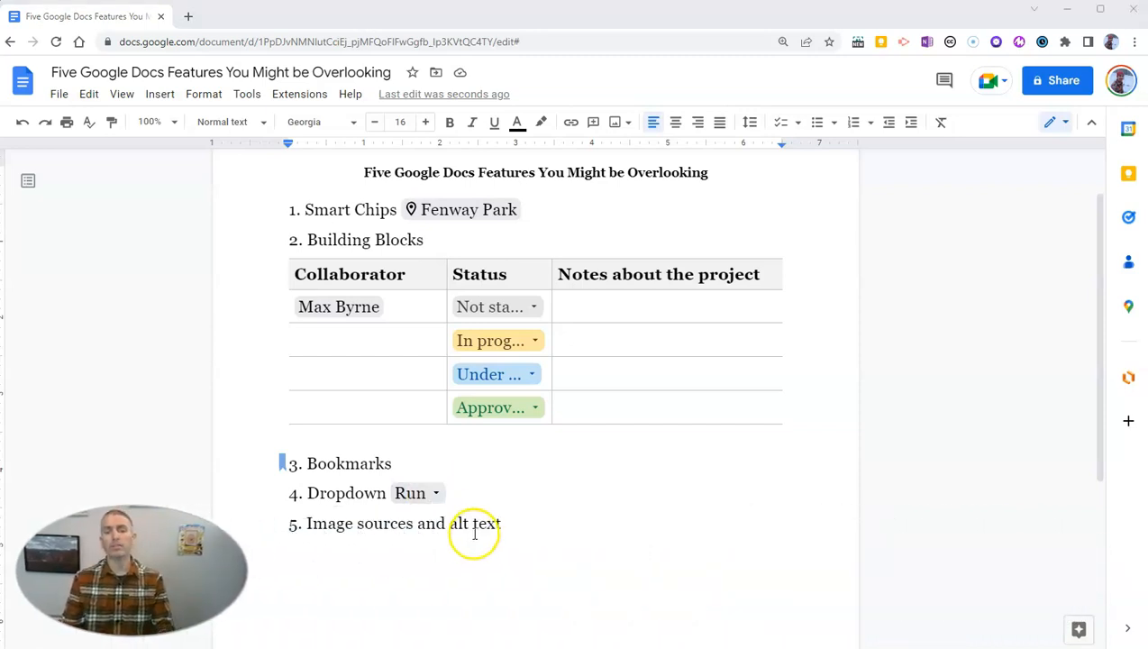
{"action": "left_click", "coordinate": [503, 523]}
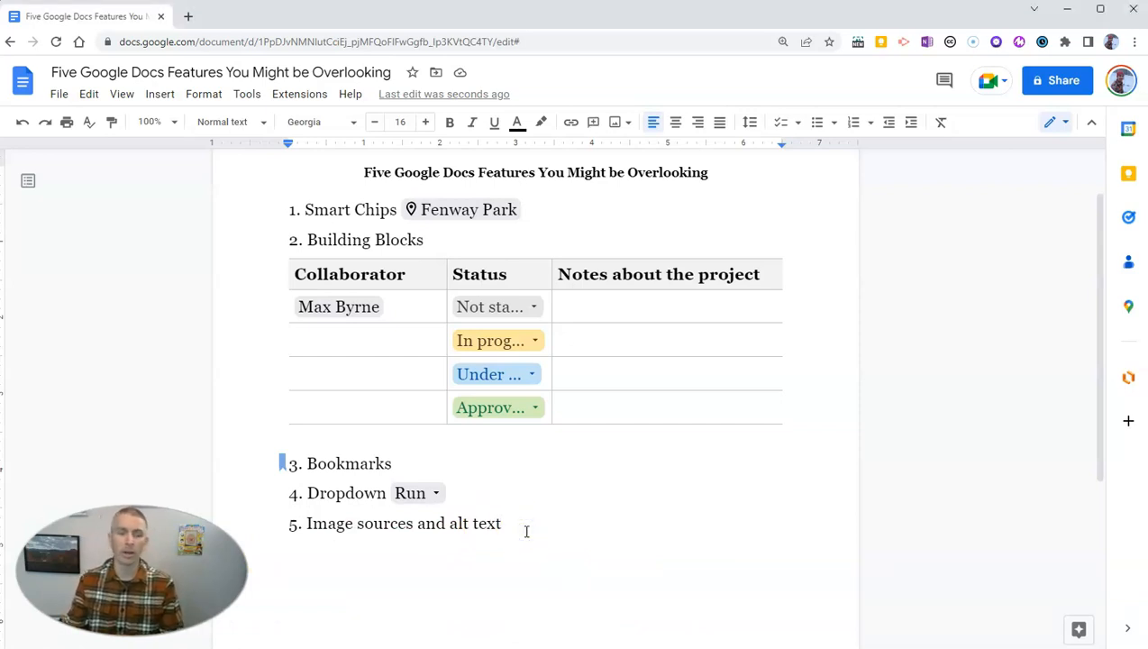
{"action": "key", "text": "enter"}
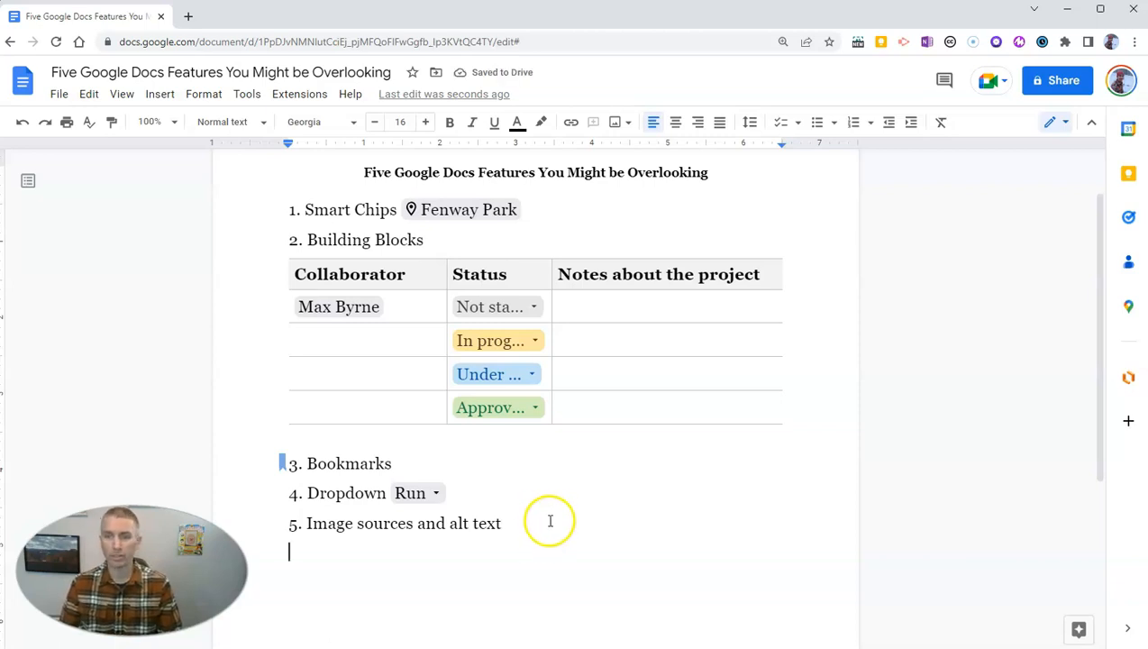
{"action": "mouse_move", "coordinate": [730, 530]}
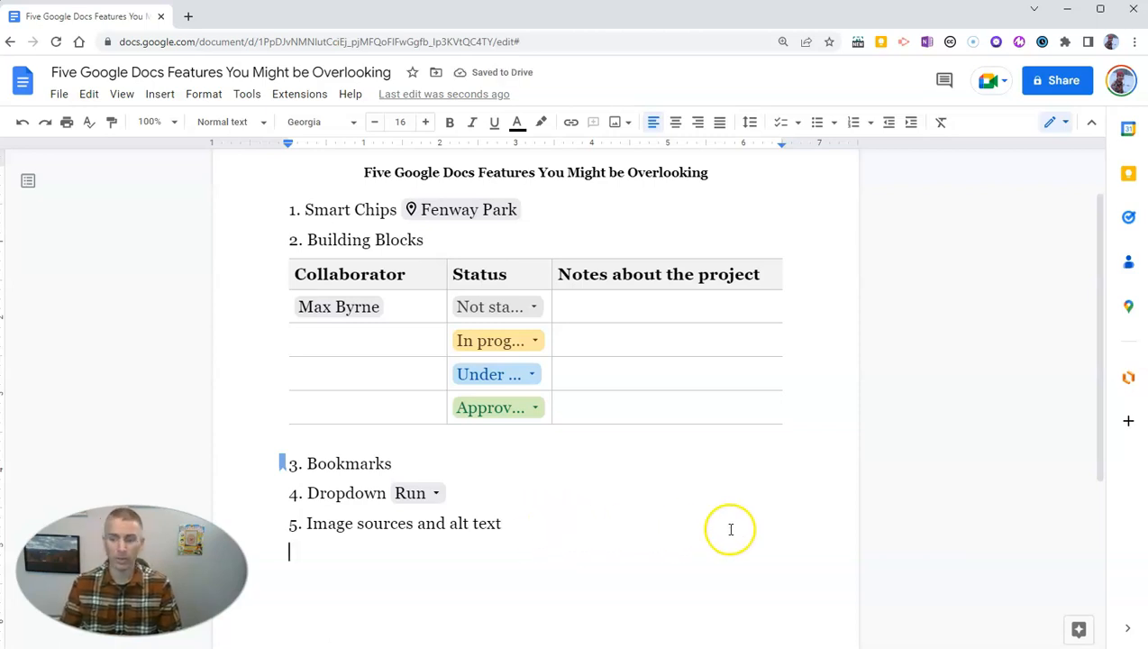
{"action": "mouse_move", "coordinate": [758, 517]}
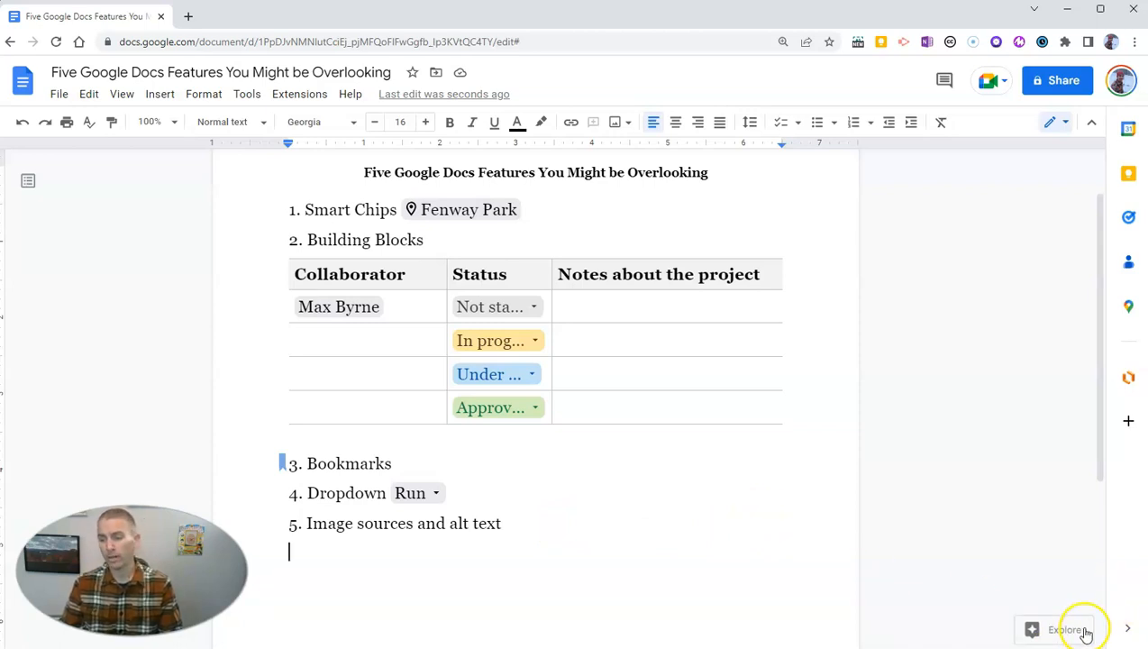
Step: Search Explore for 'cat', show image results, and preview a tabby cat photo
{"action": "left_click", "coordinate": [1063, 629]}
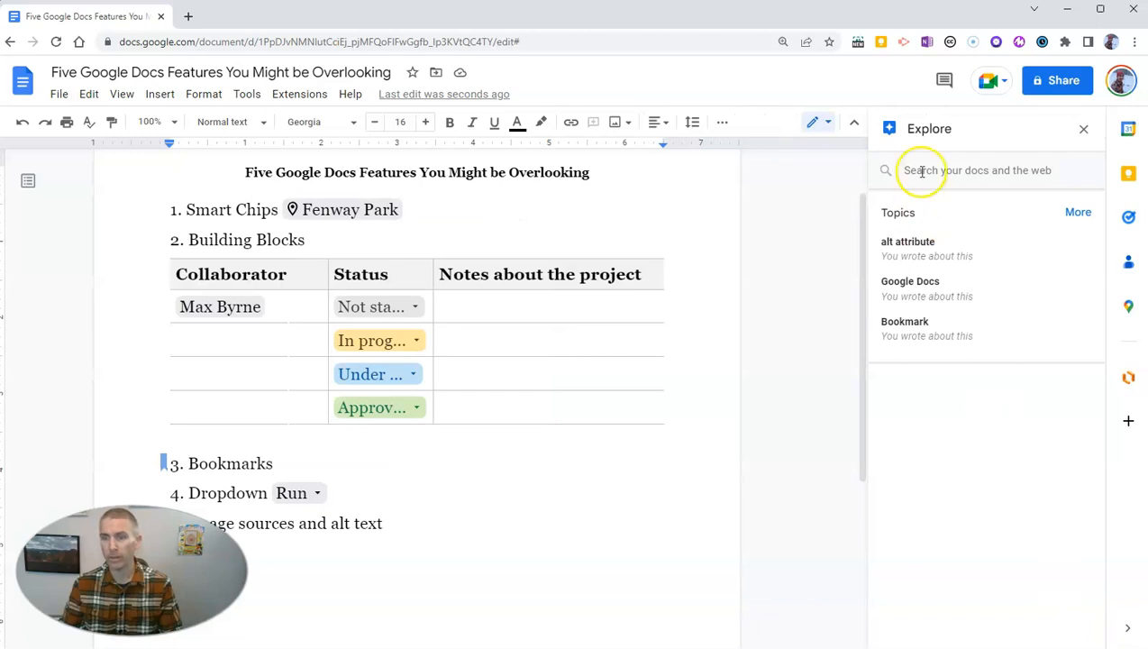
{"action": "type", "text": "cat"}
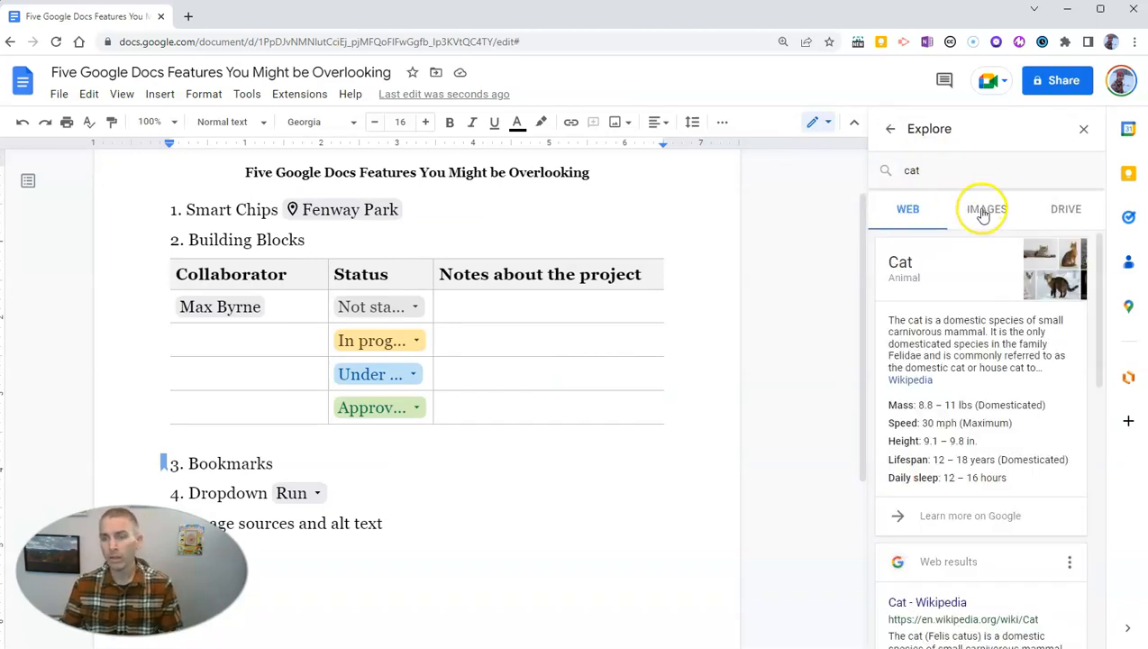
{"action": "left_click", "coordinate": [986, 208]}
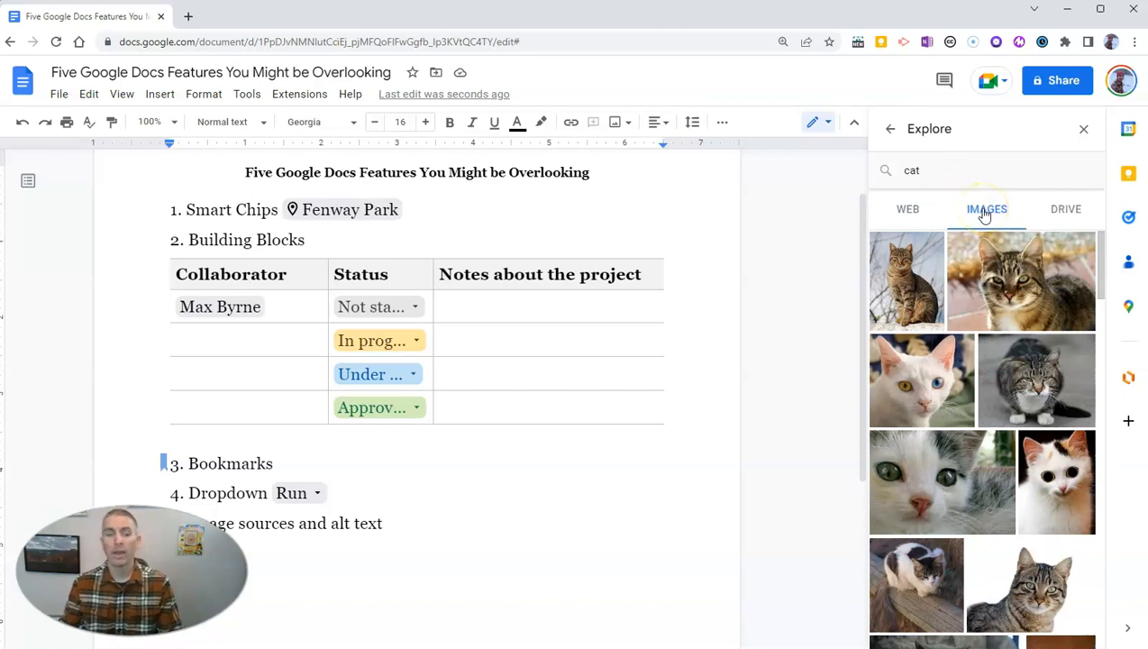
{"action": "mouse_move", "coordinate": [1008, 289]}
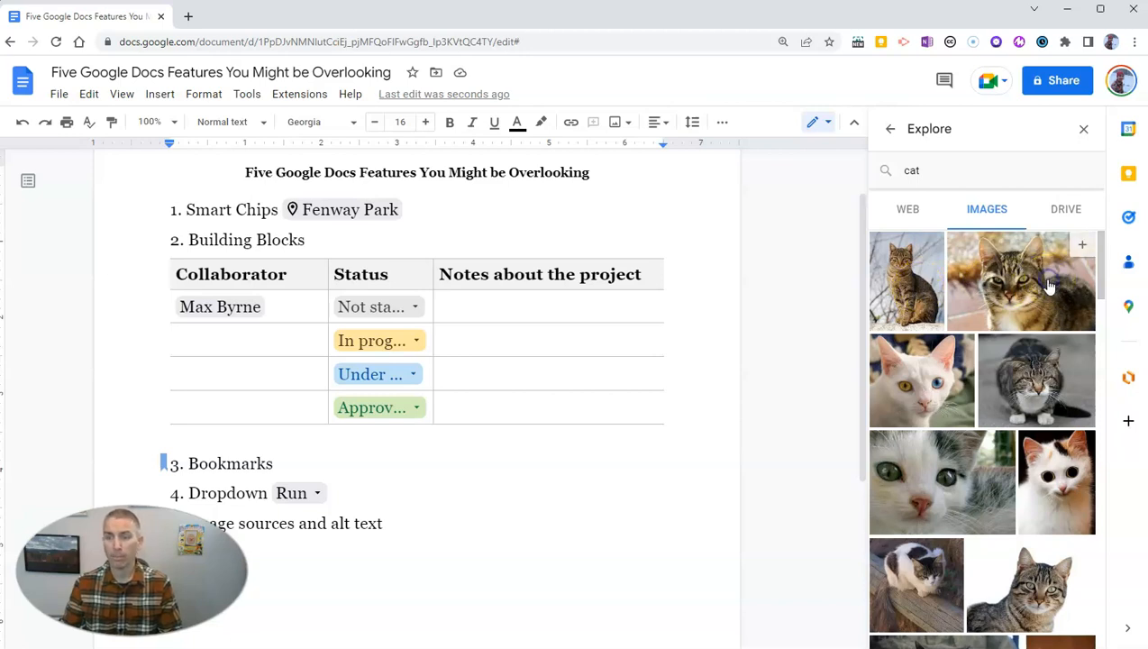
{"action": "left_click", "coordinate": [1021, 280]}
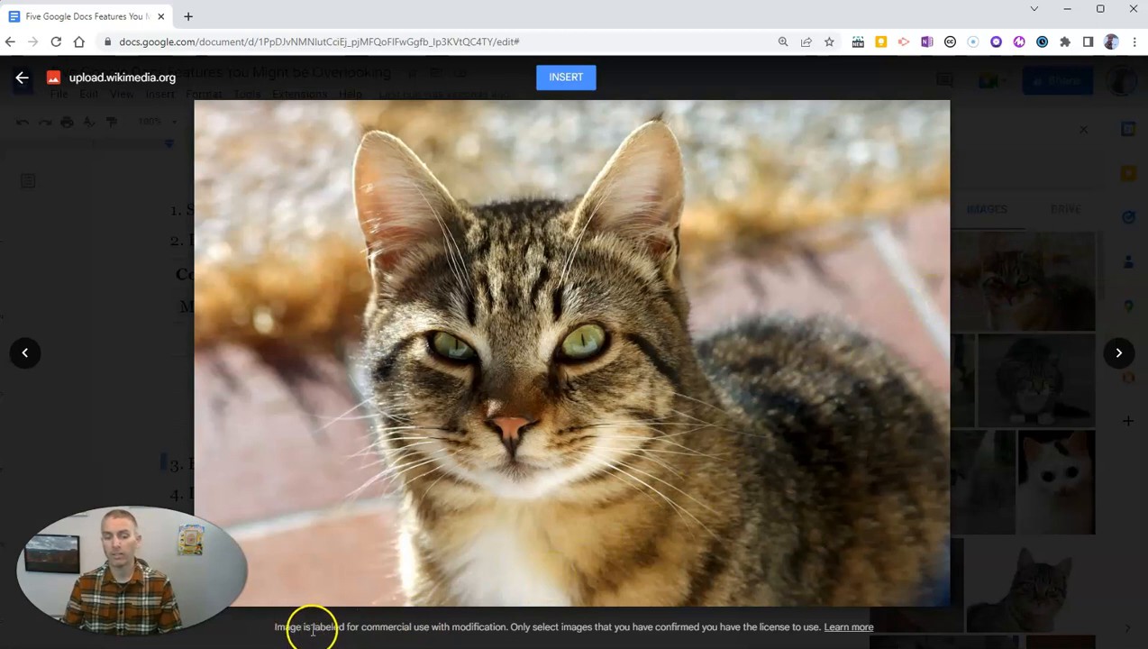
{"action": "mouse_move", "coordinate": [509, 626]}
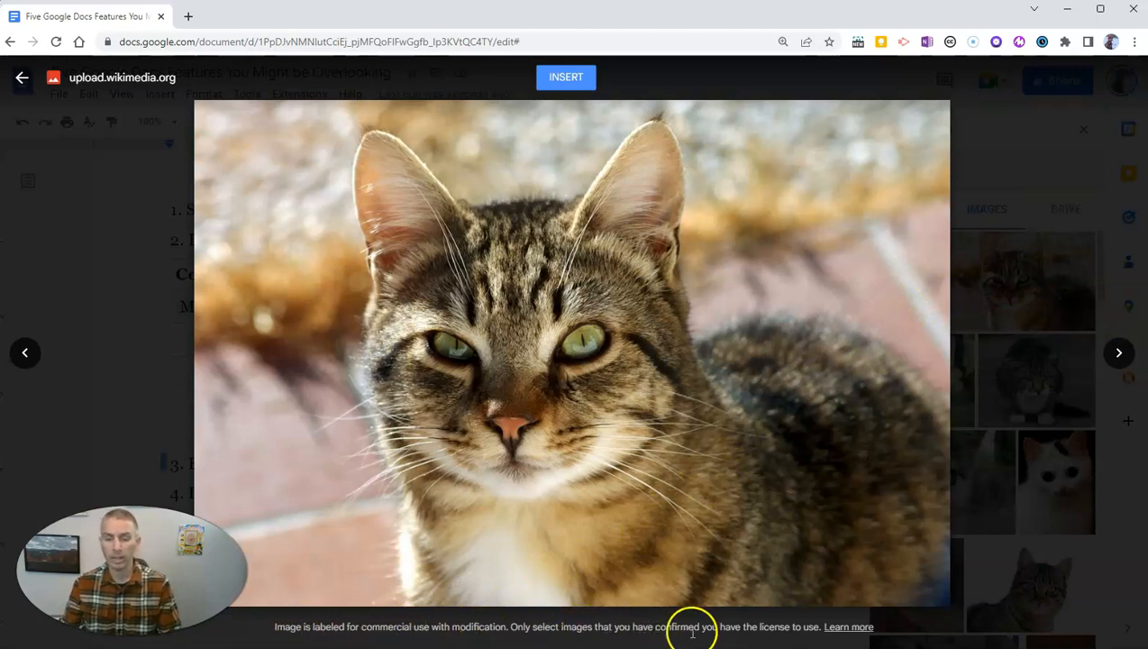
{"action": "mouse_move", "coordinate": [829, 626]}
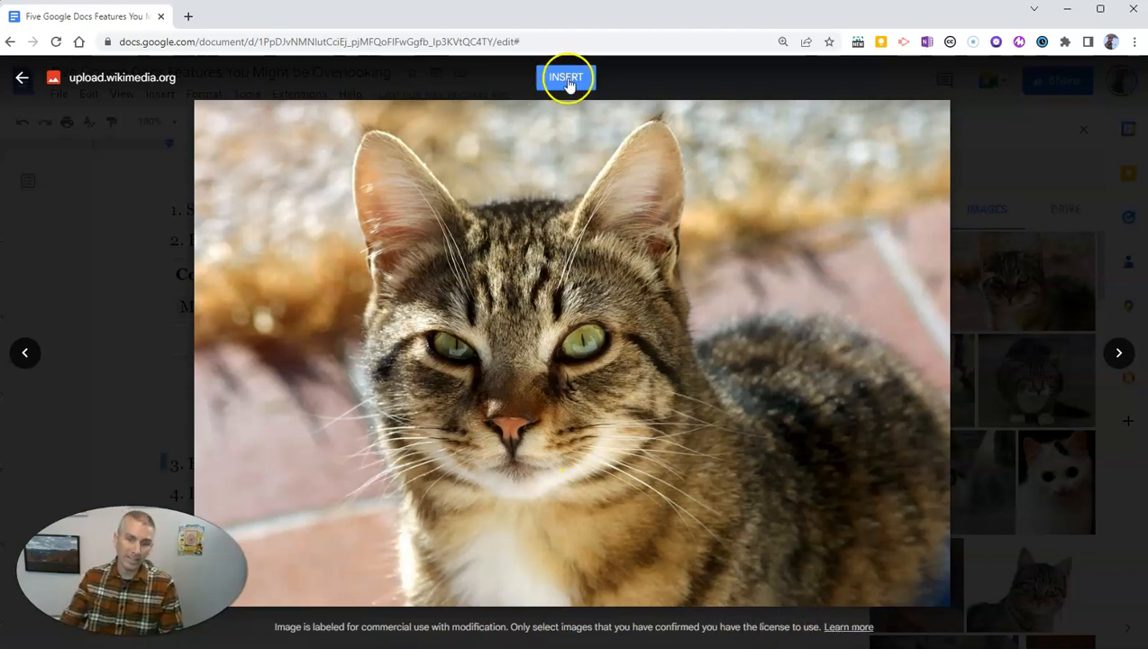
Step: Insert the previewed tabby cat photo below the list
{"action": "left_click", "coordinate": [566, 78]}
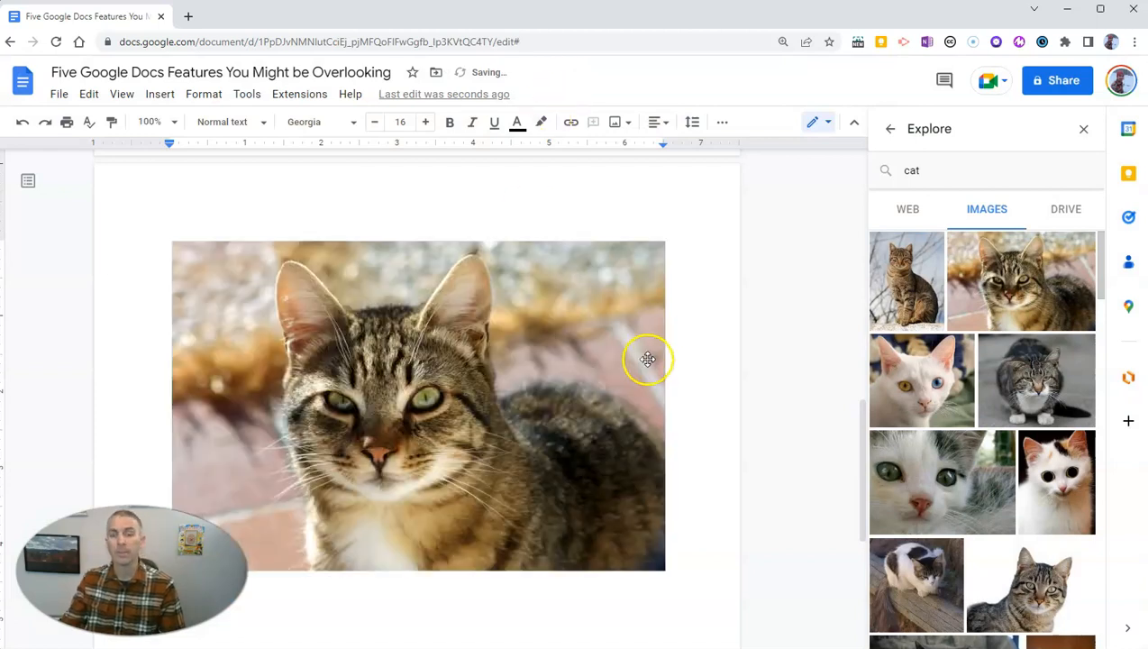
Step: Select the cat image and follow its File:A-Cat.jpg Wikimedia Commons link
{"action": "left_click", "coordinate": [417, 405]}
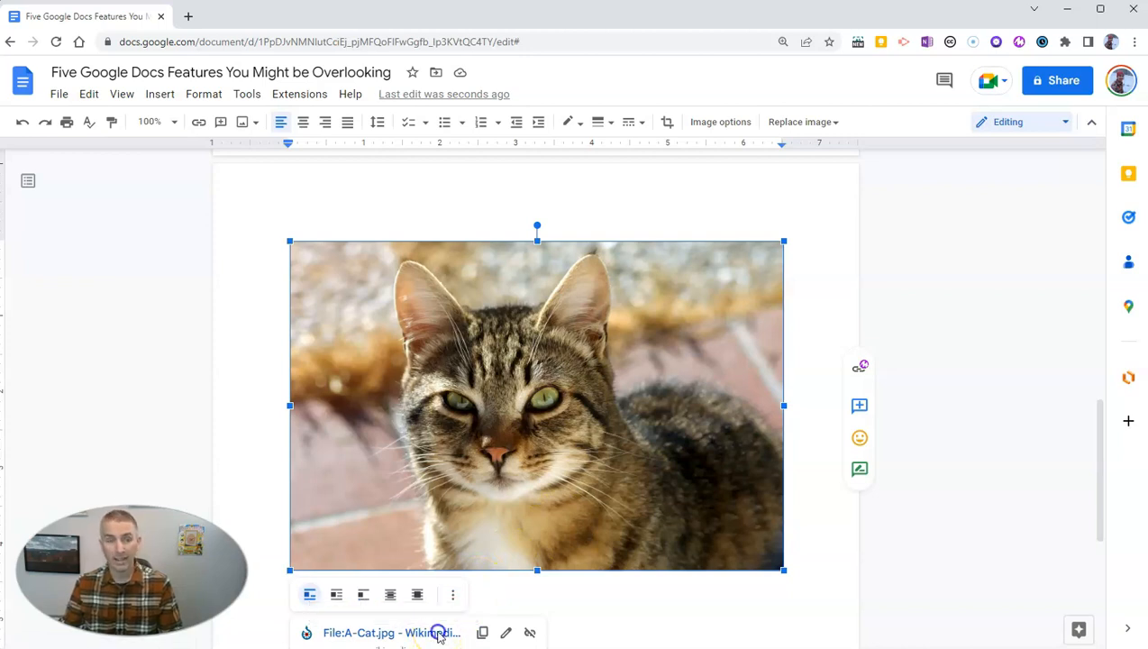
{"action": "left_click", "coordinate": [392, 631]}
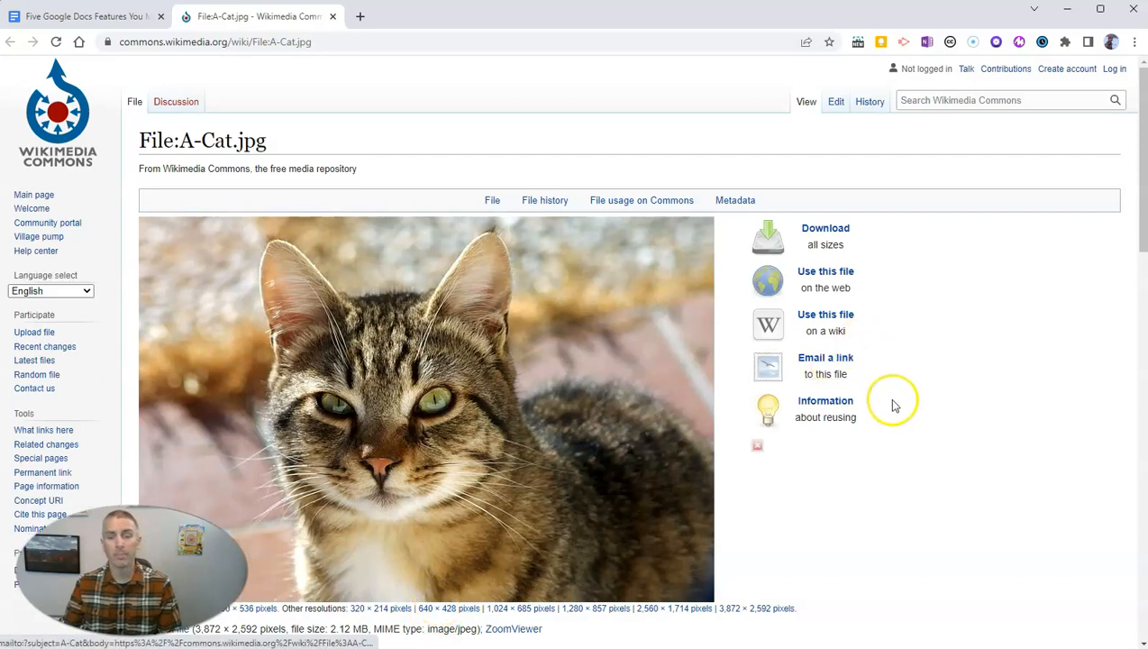
Step: Review the cat photo's CC BY-SA 3.0 licensing on Wikimedia Commons, then return to Google Docs
{"action": "scroll", "scroll_direction": "down", "scroll_amount": 3}
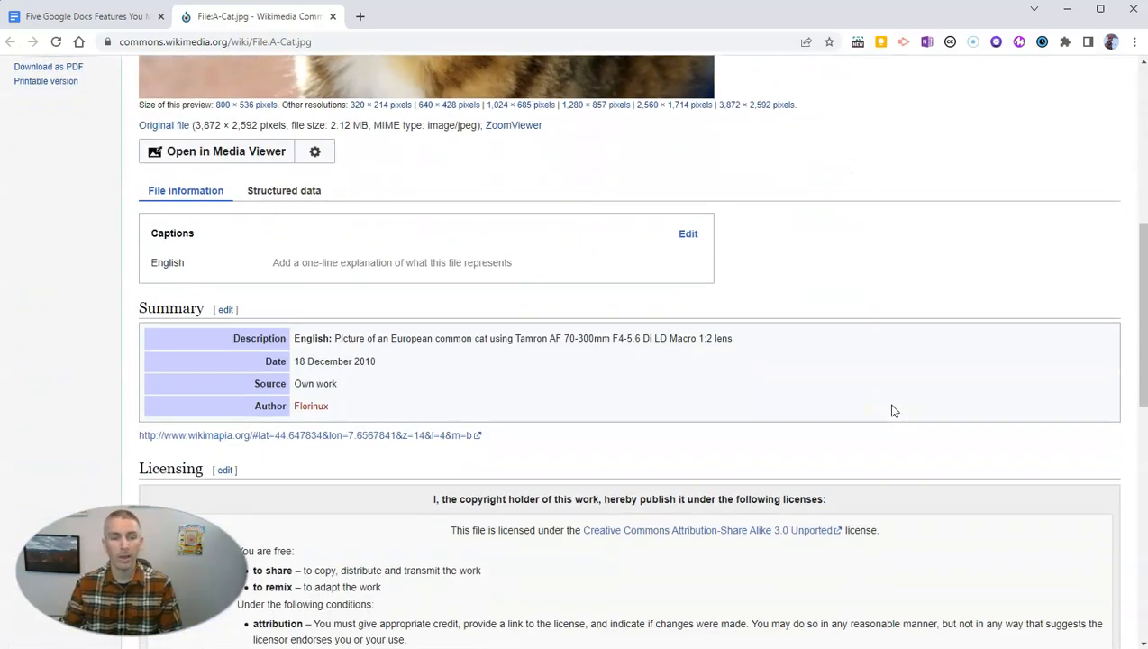
{"action": "scroll", "scroll_direction": "down", "scroll_amount": 3}
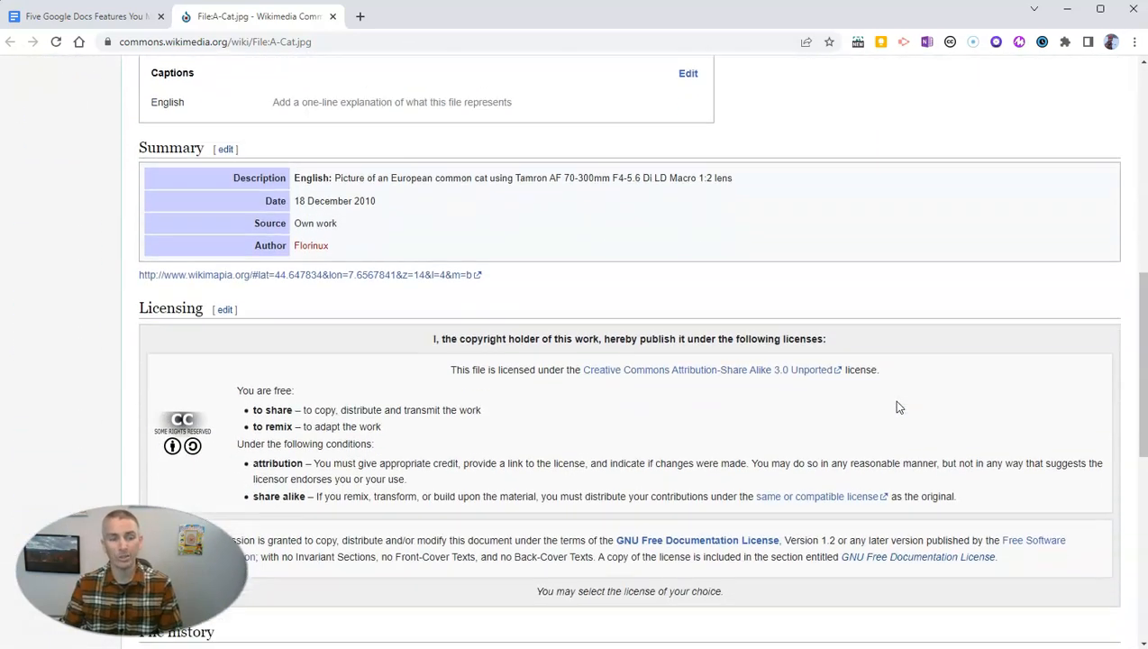
{"action": "scroll", "scroll_direction": "down", "scroll_amount": 3}
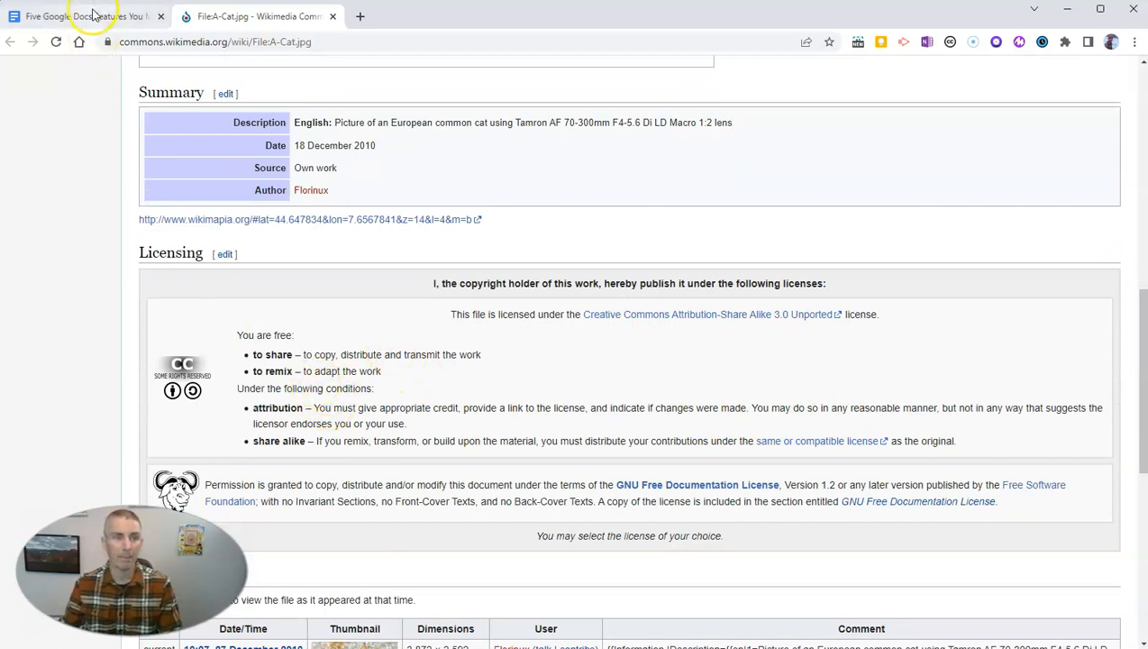
{"action": "left_click", "coordinate": [81, 16]}
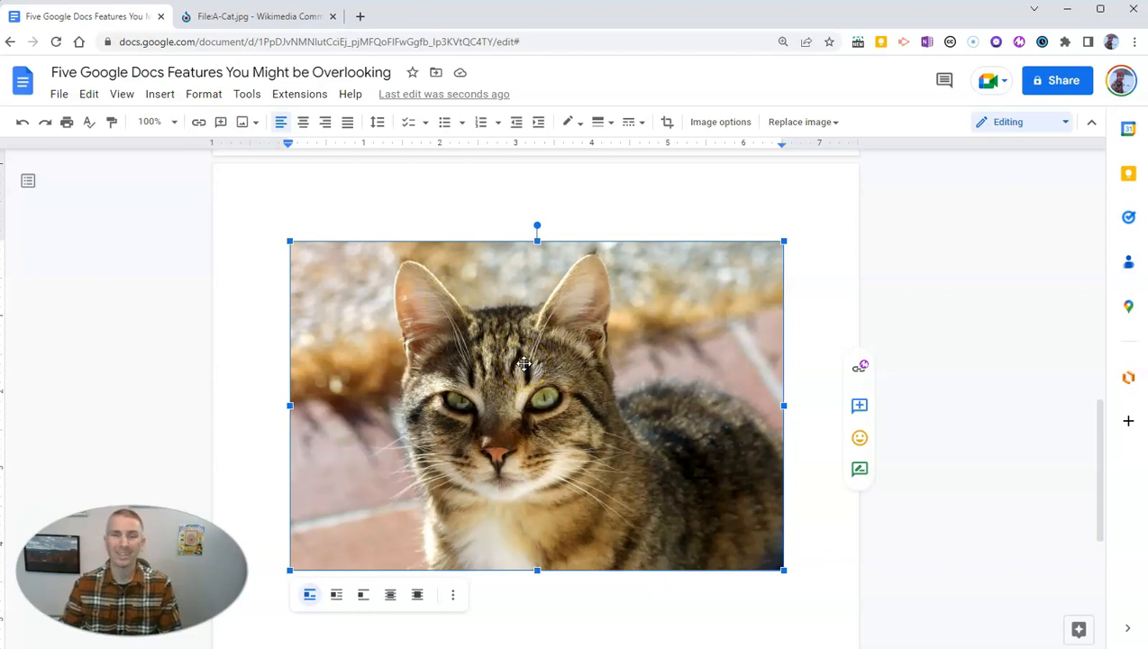
{"action": "mouse_move", "coordinate": [946, 499]}
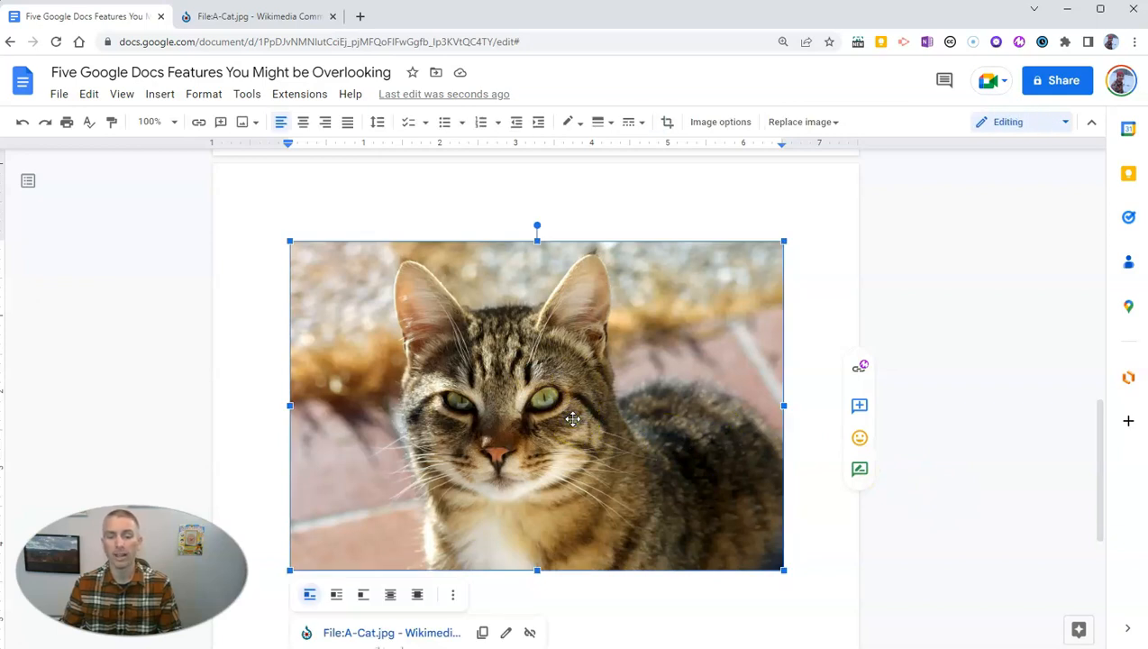
Step: Open the Alt Text dialog from the cat image's right-click menu
{"action": "right_click", "coordinate": [572, 418]}
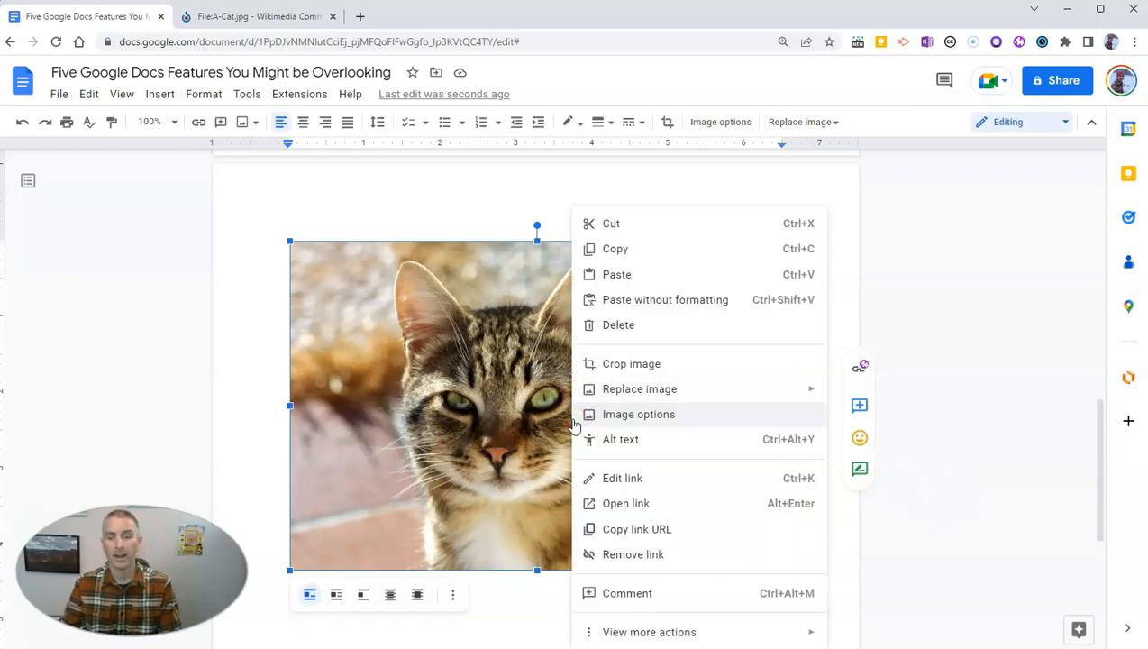
{"action": "left_click", "coordinate": [619, 439]}
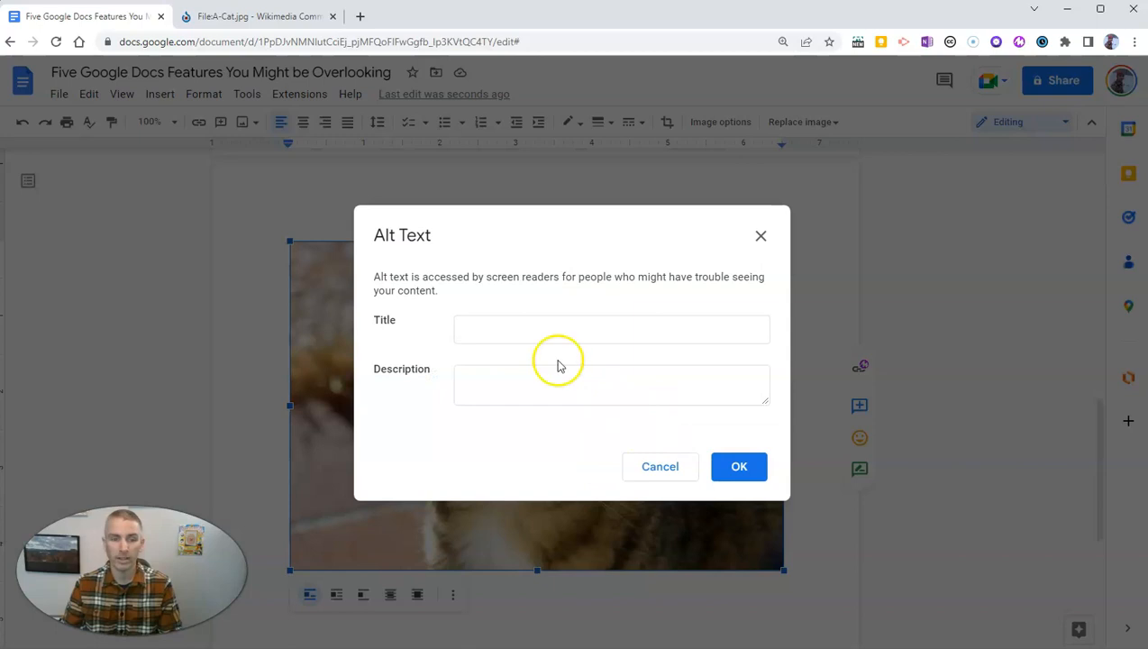
Step: Save alt text titled 'Cat' describing a brown and black striped cat with a white chest
{"action": "type", "text": "Cat"}
{"action": "type", "text": "A brown and b"}
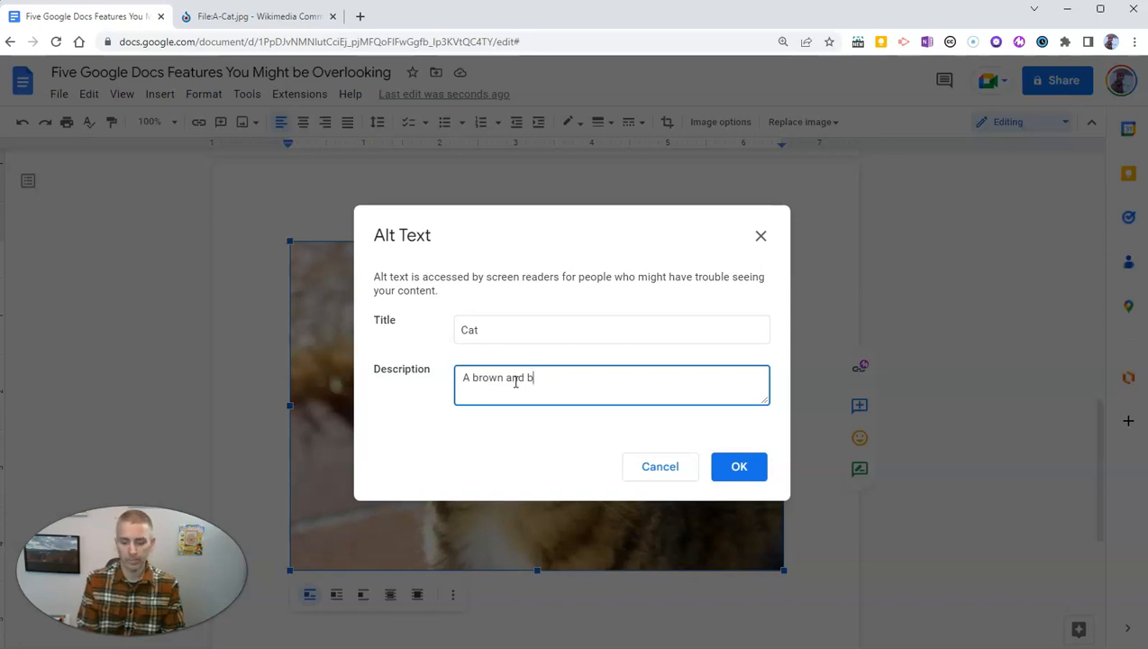
{"action": "type", "text": "lack striped cat wi"}
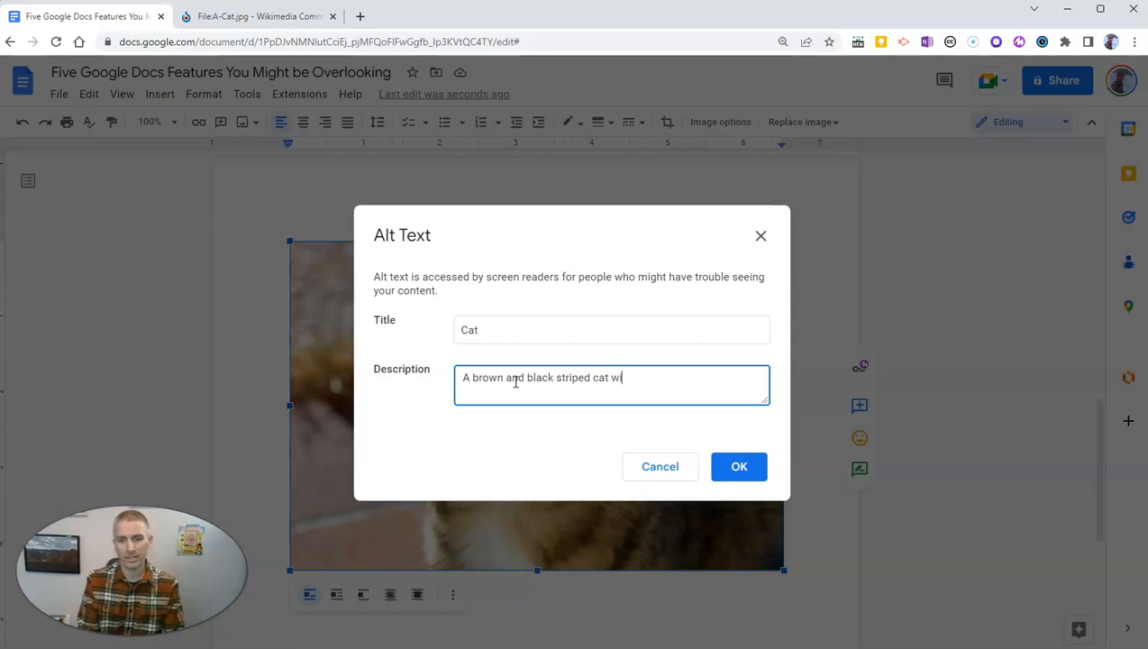
{"action": "type", "text": "th a whit"}
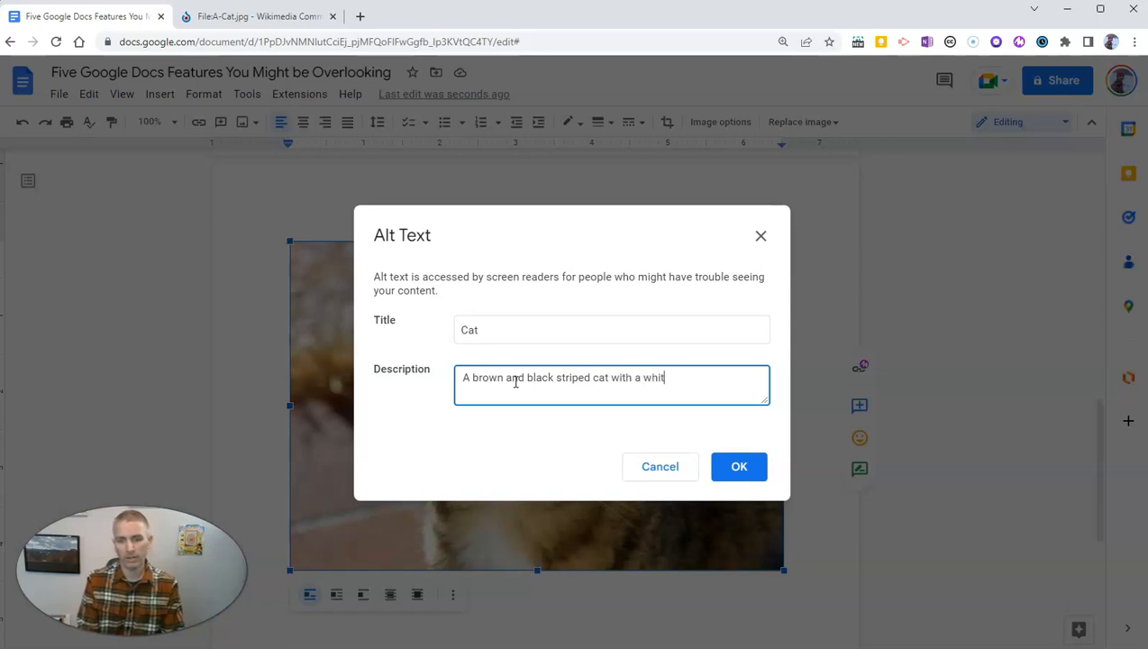
{"action": "type", "text": "e chest."}
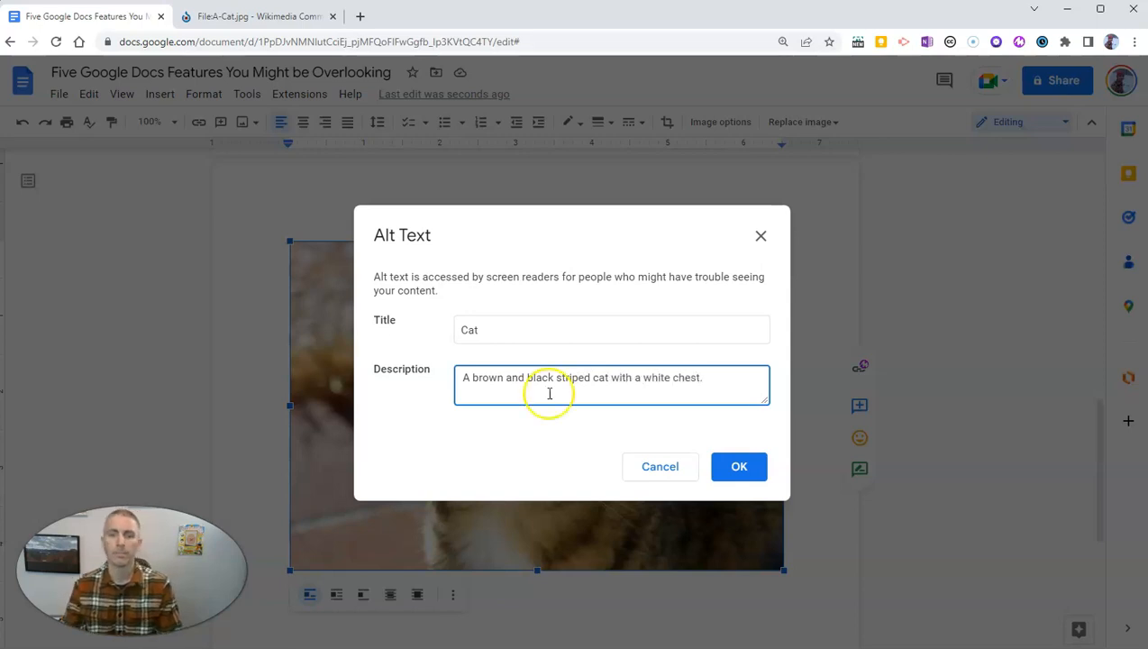
{"action": "left_click", "coordinate": [738, 465]}
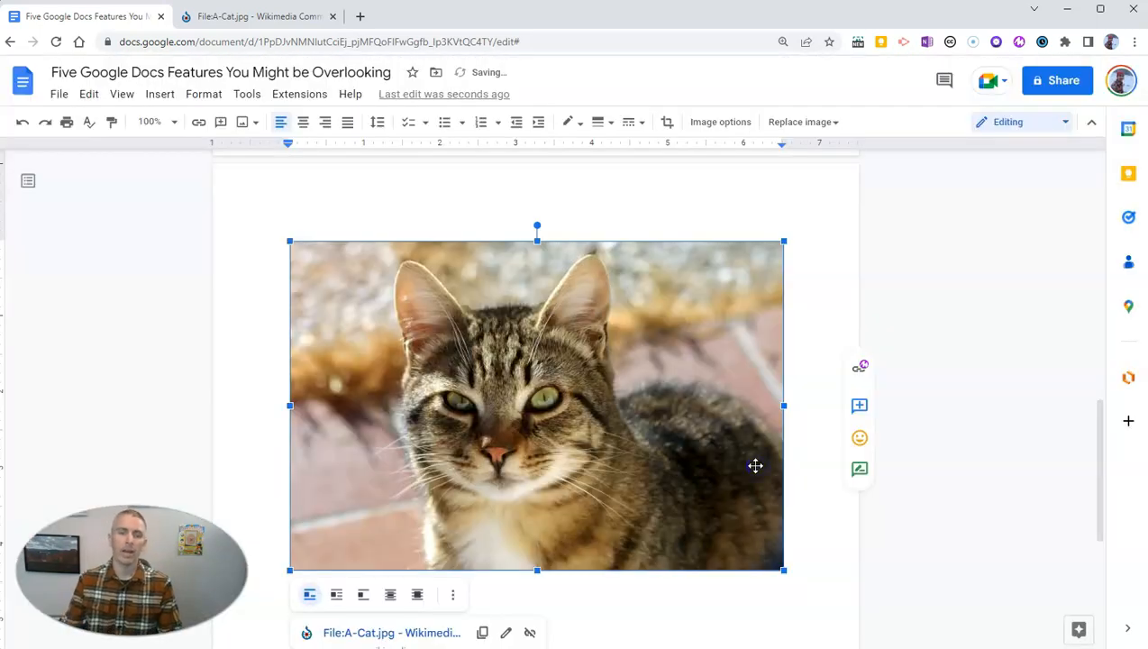